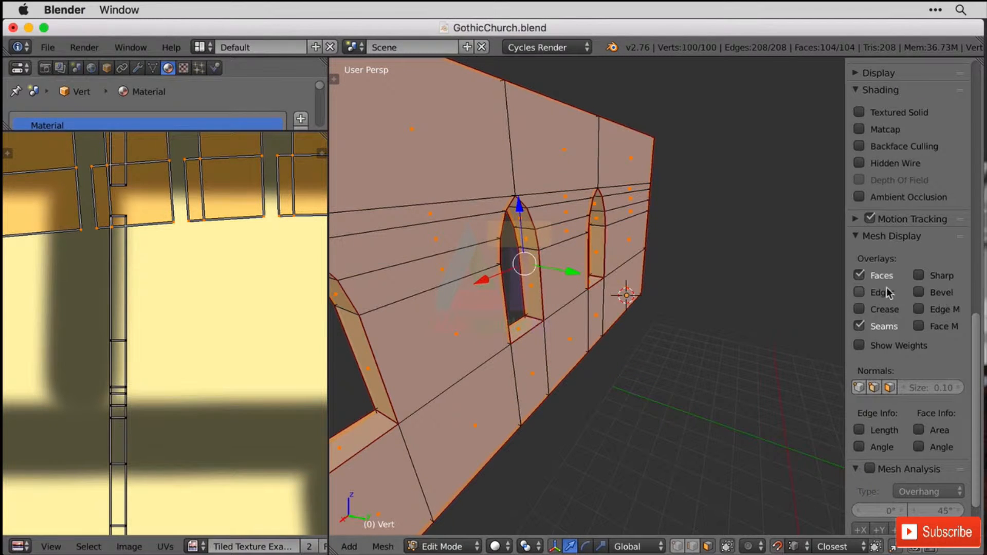
Show mesh edges, then run Remove Doubles to merge the wall's duplicate vertices
left_click(859, 292)
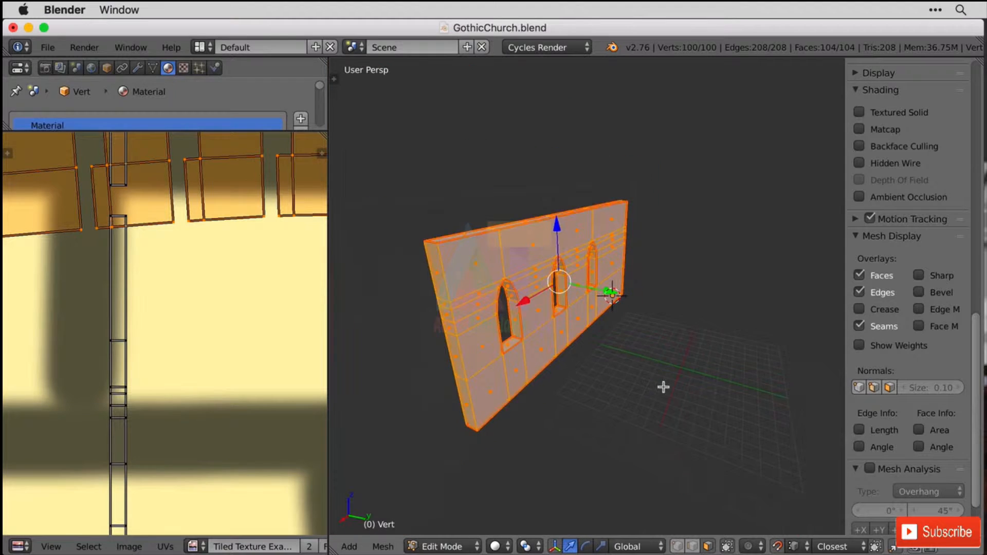
left_click_drag(664, 387, 689, 357)
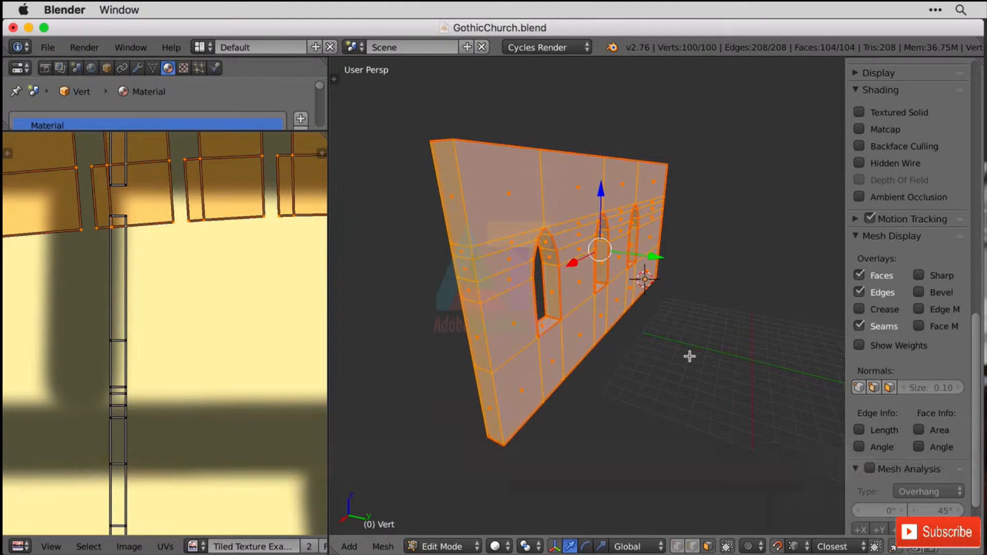
mouse_move(663, 304)
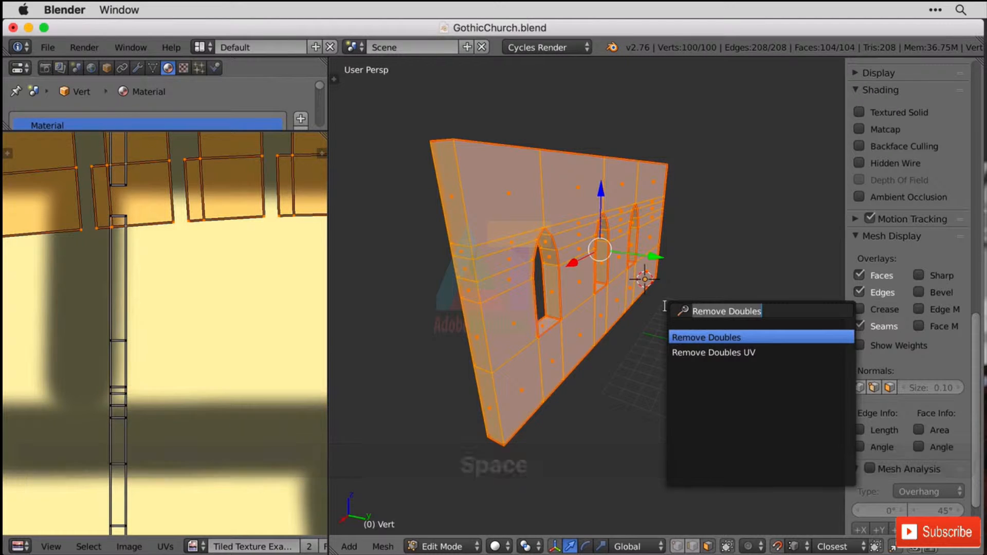
left_click(705, 337)
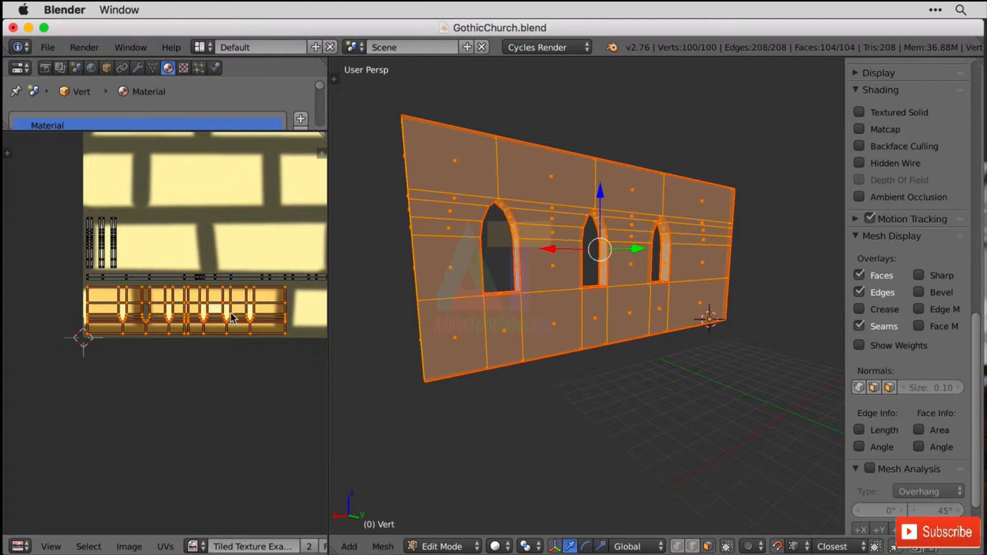
mouse_move(247, 322)
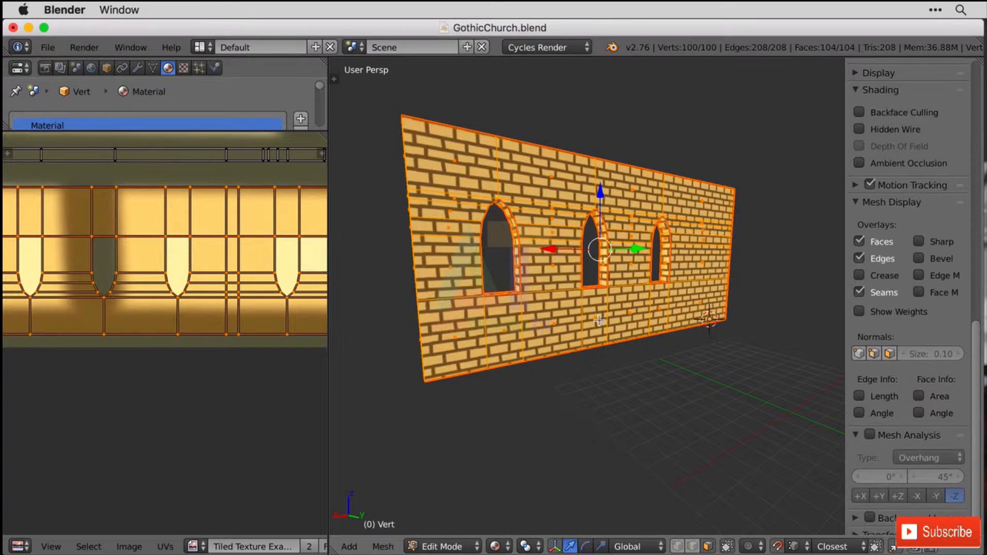
mouse_move(704, 240)
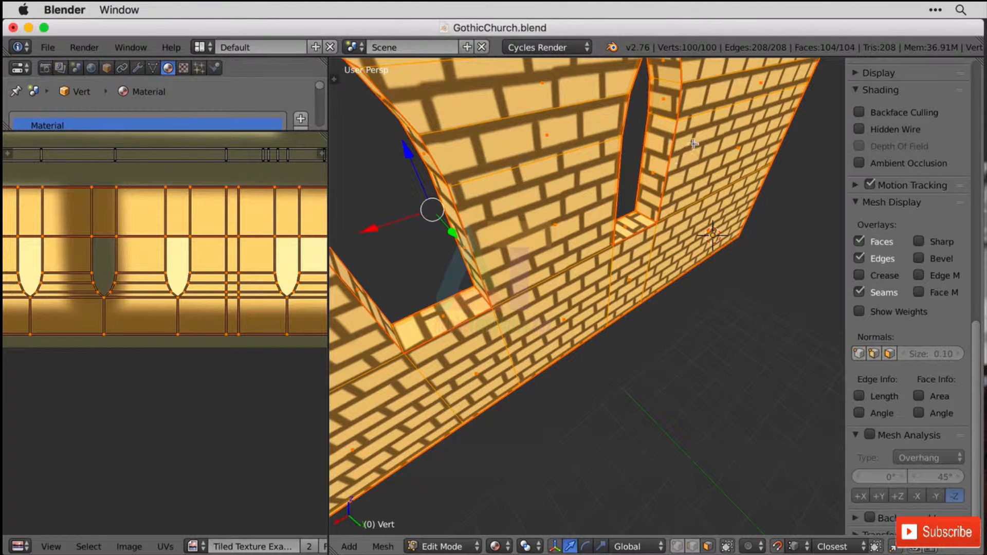
mouse_move(667, 153)
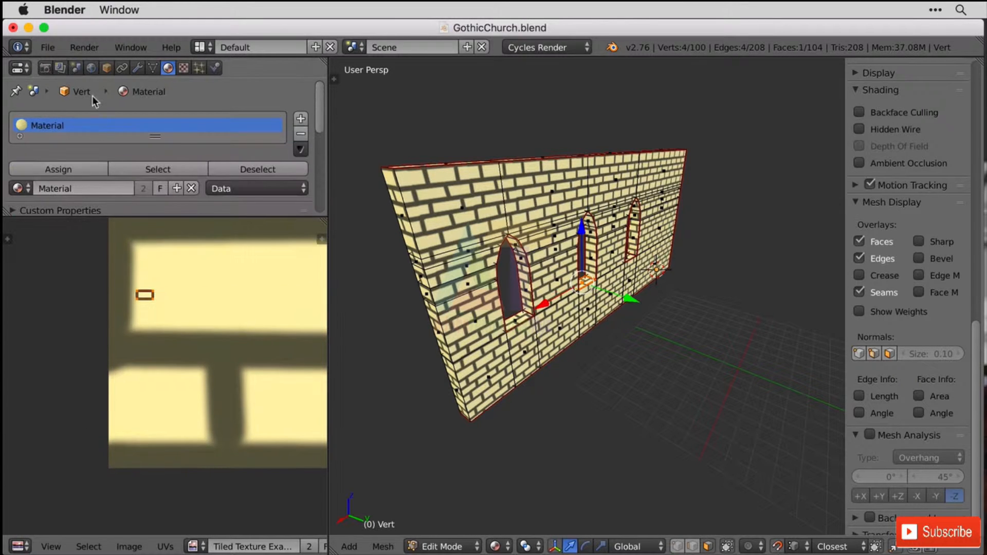
Render the interior, then make a quick OpenGL preview showing brick walls beside magenta pillars
left_click(17, 68)
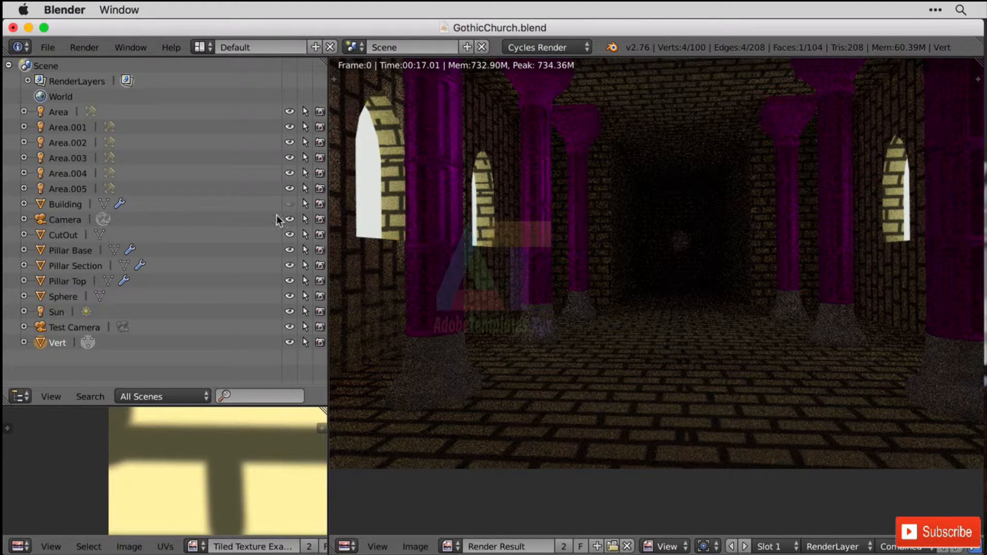
left_click(86, 47)
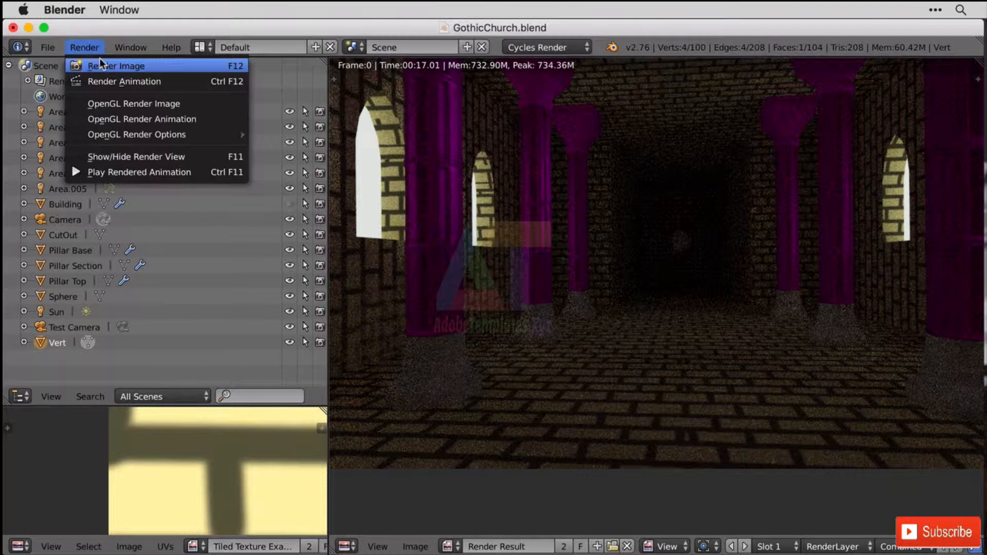
left_click(118, 66)
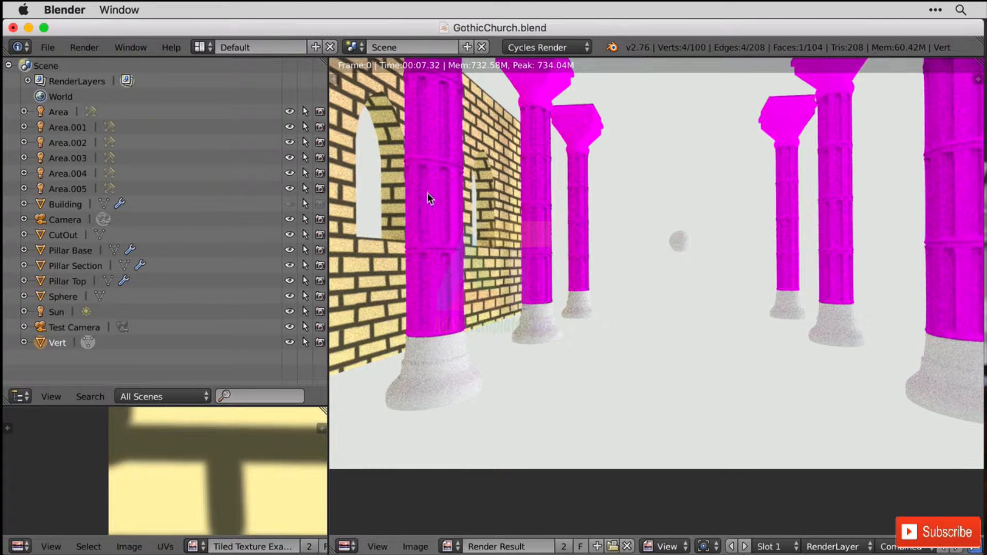
mouse_move(504, 321)
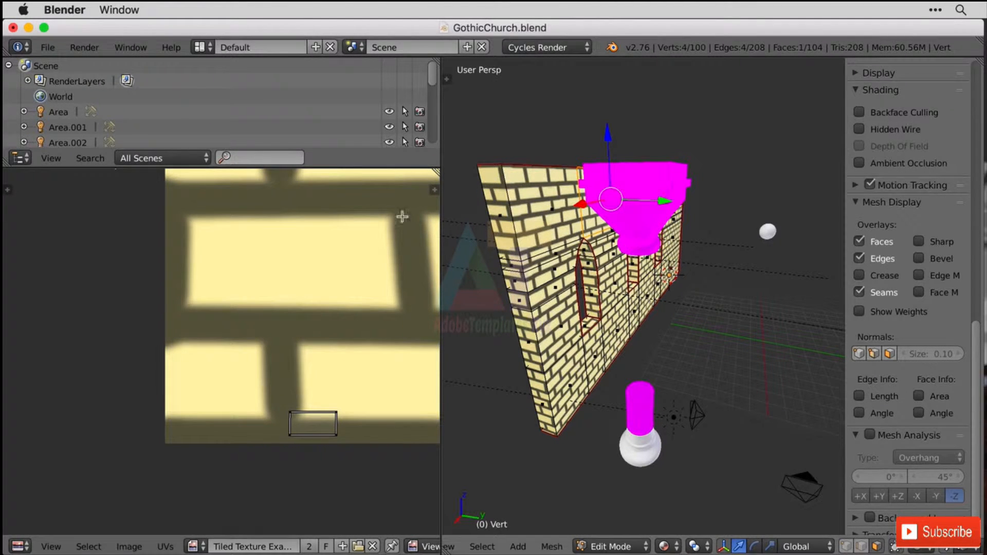
Dismiss the File menu and switch the upper-left area's editor type toward Properties
left_click(47, 47)
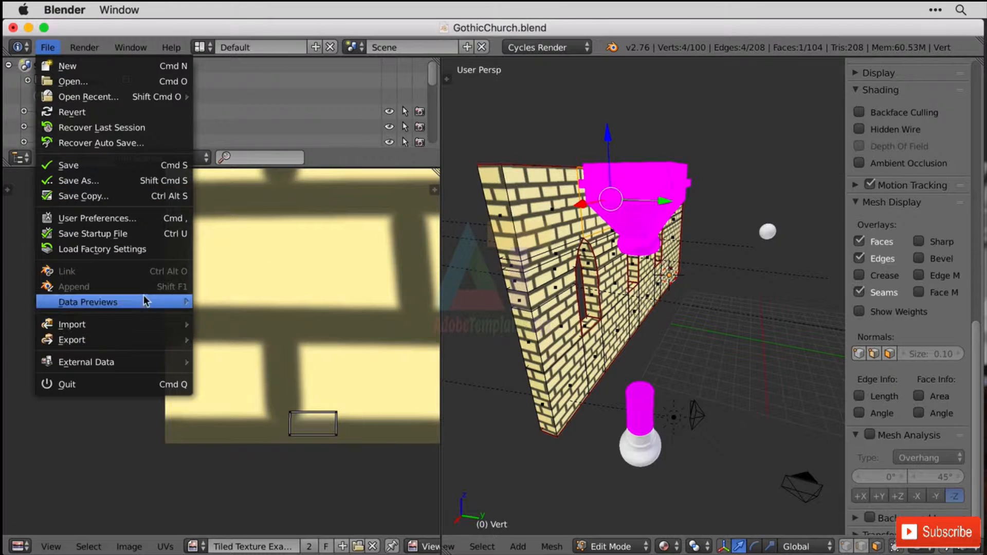
mouse_move(156, 271)
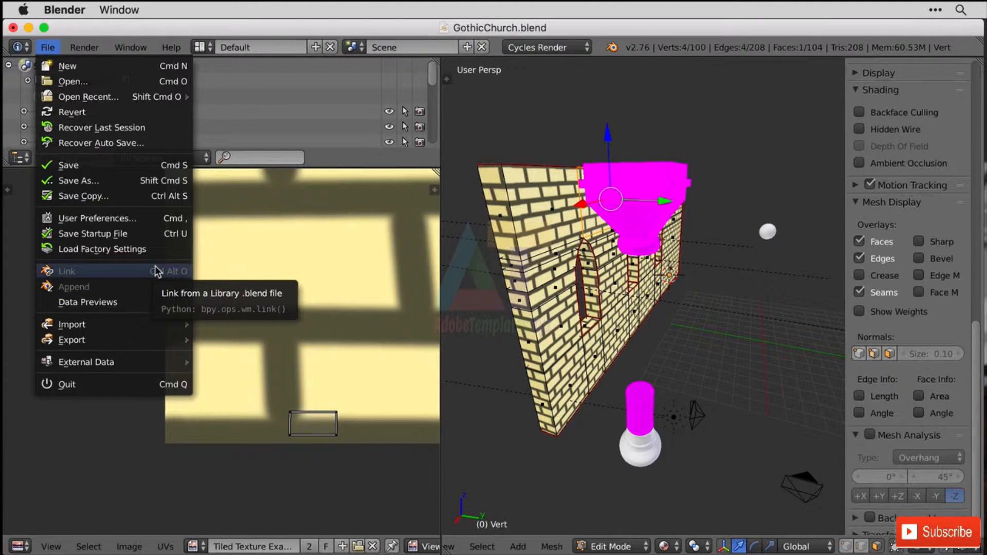
left_click(125, 402)
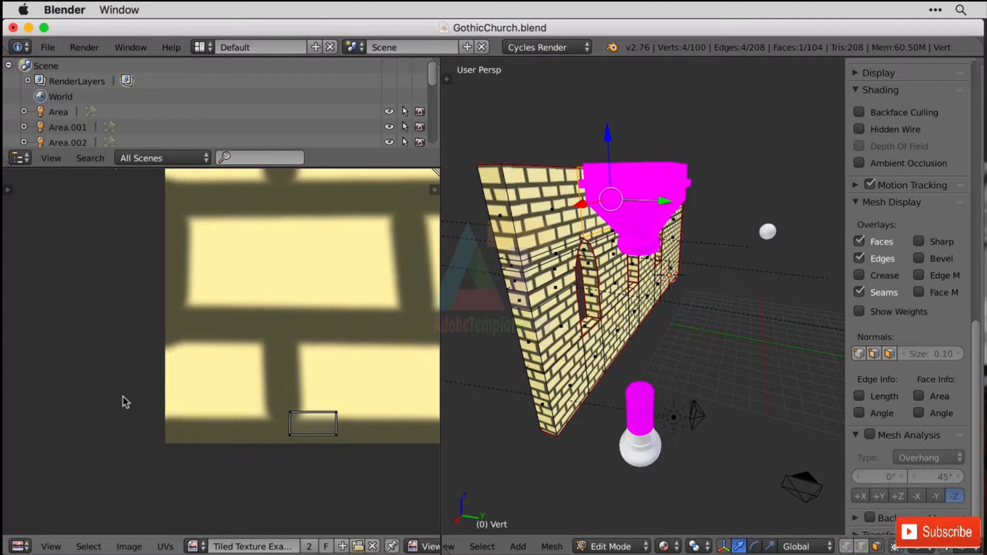
left_click(21, 158)
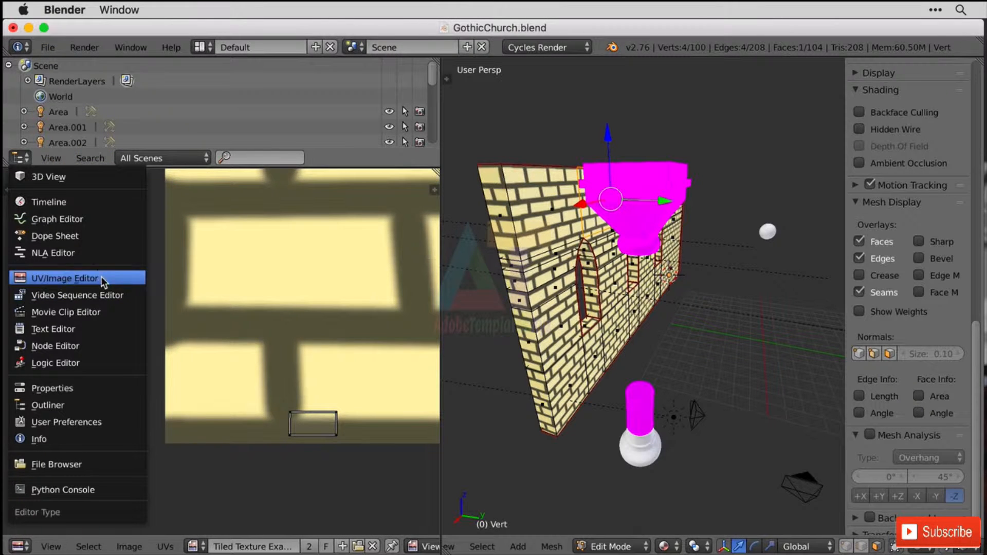
mouse_move(101, 247)
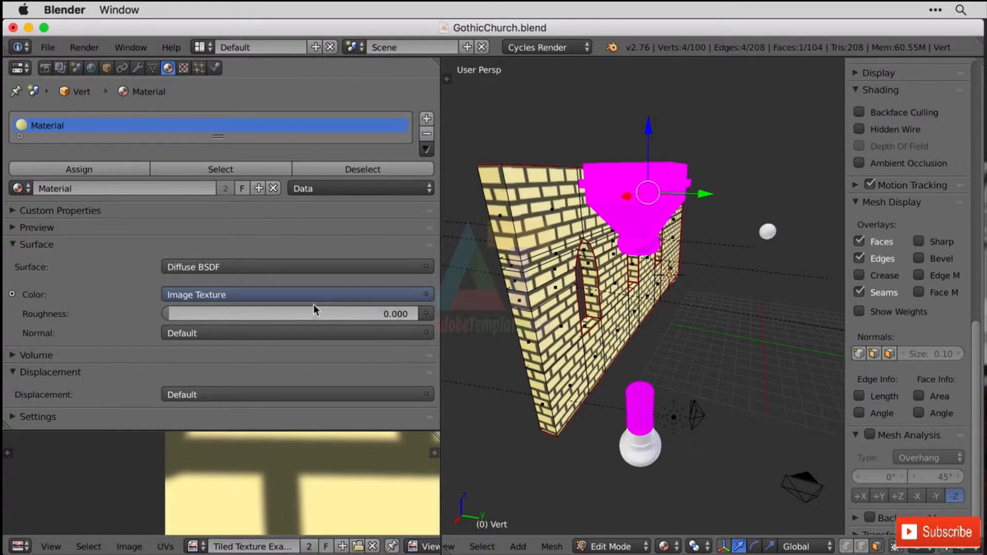
mouse_move(519, 423)
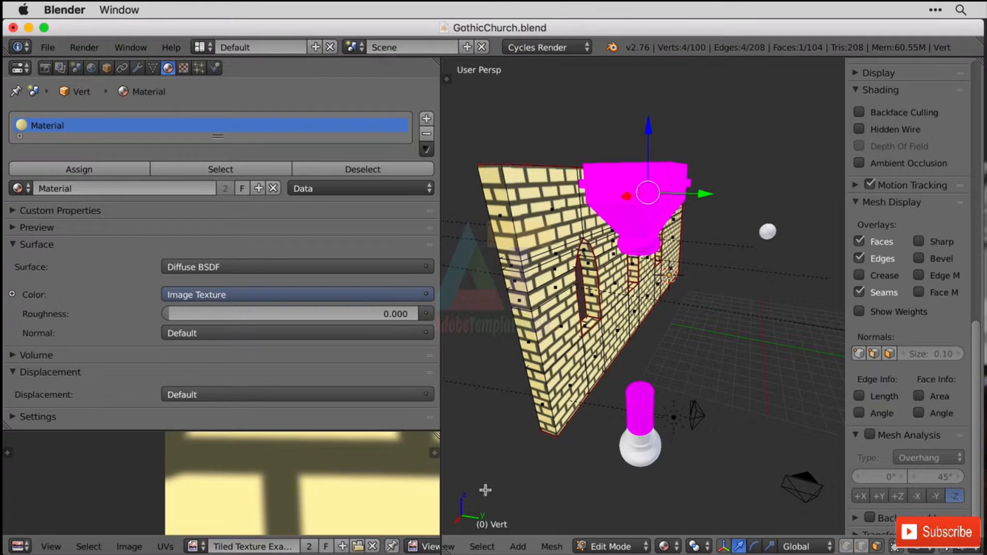
mouse_move(481, 541)
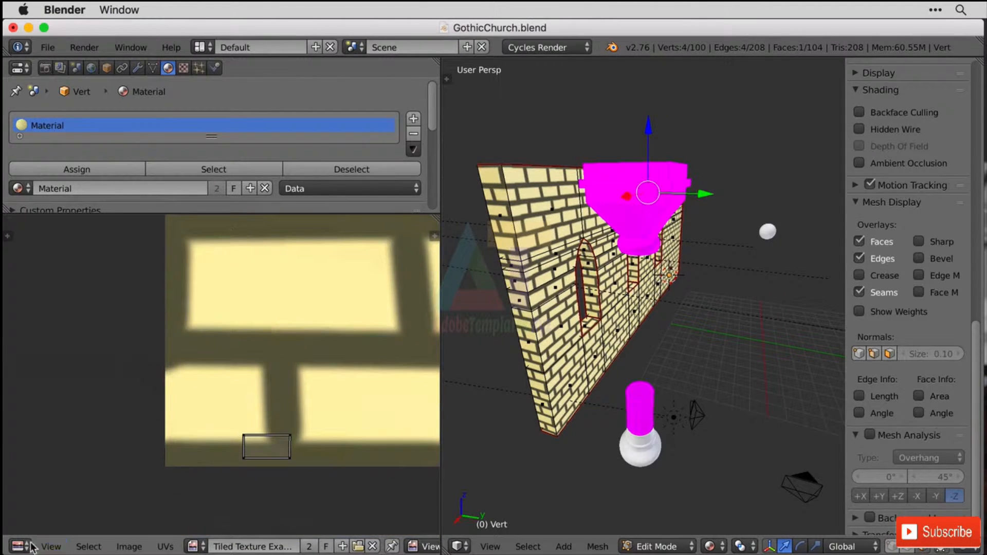
Browse the project subfolders down into Assets looking for the wall texture image
left_click(18, 546)
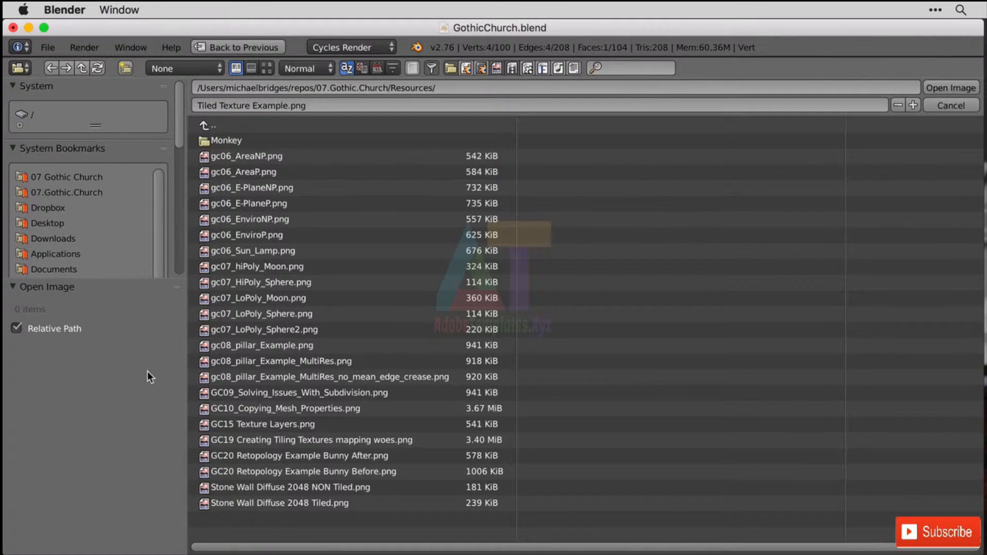
left_click(212, 124)
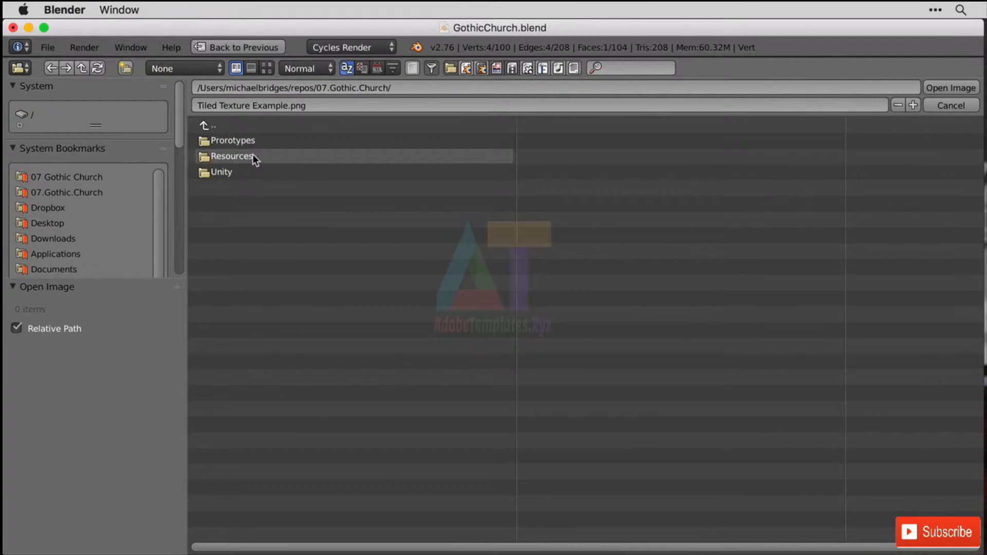
double_click(221, 172)
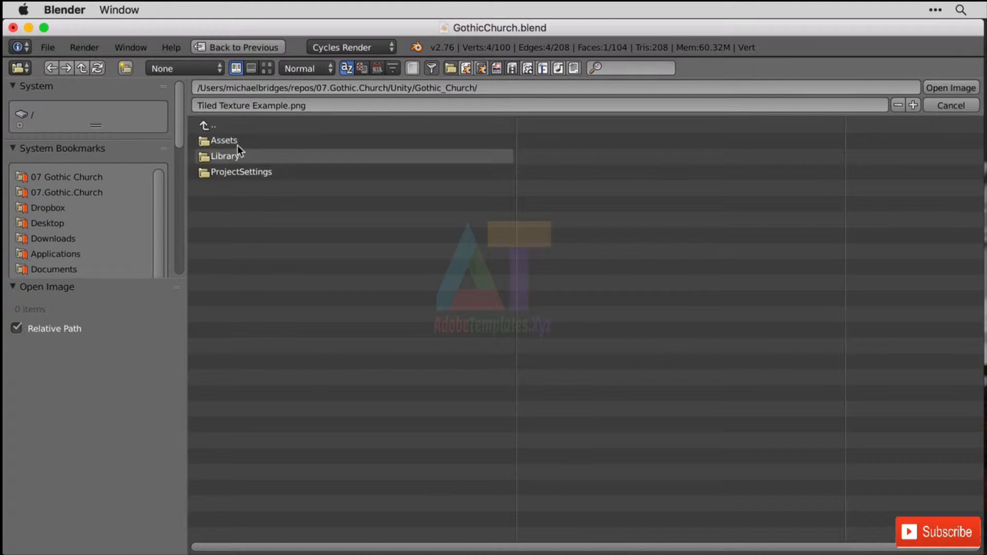
double_click(220, 140)
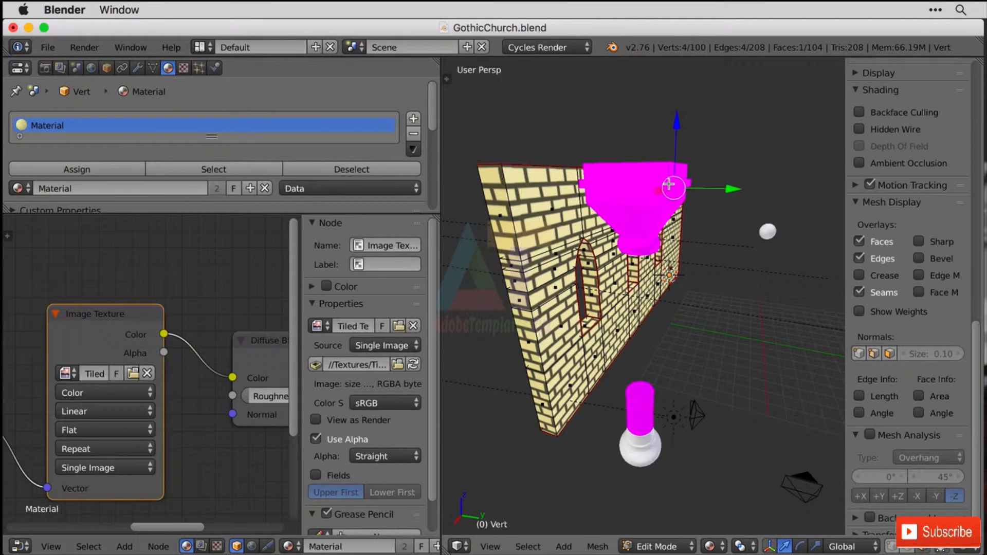
left_click(656, 546)
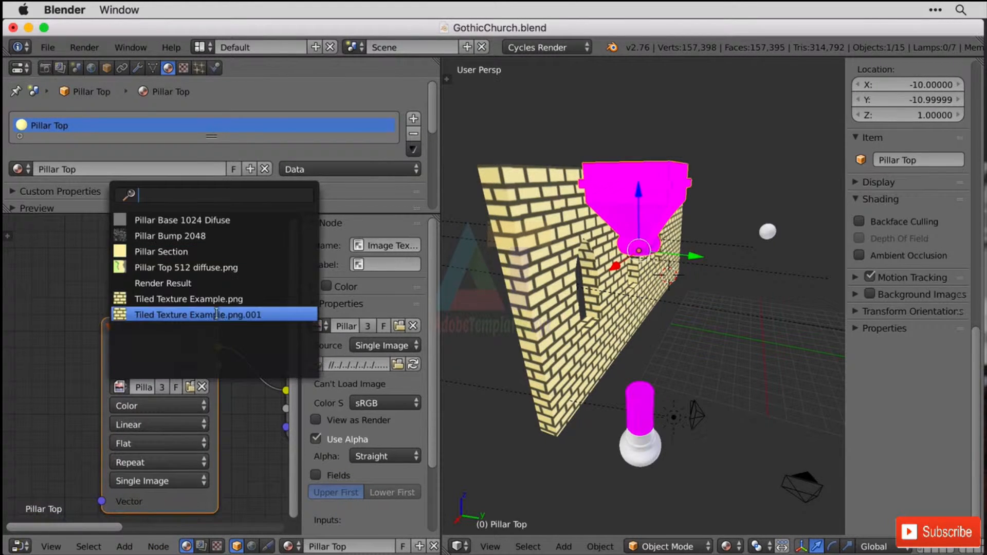
left_click(200, 315)
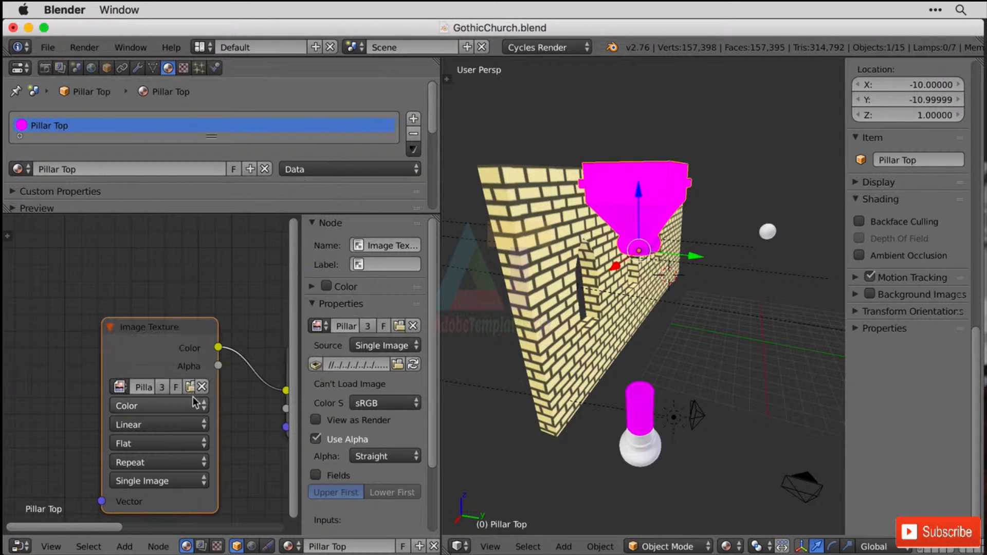
left_click(119, 387)
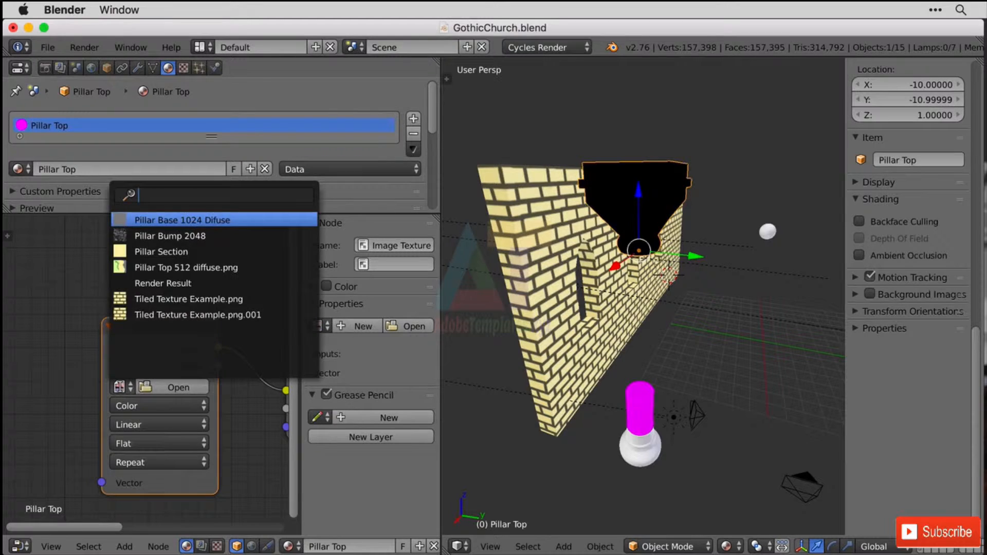
left_click(183, 219)
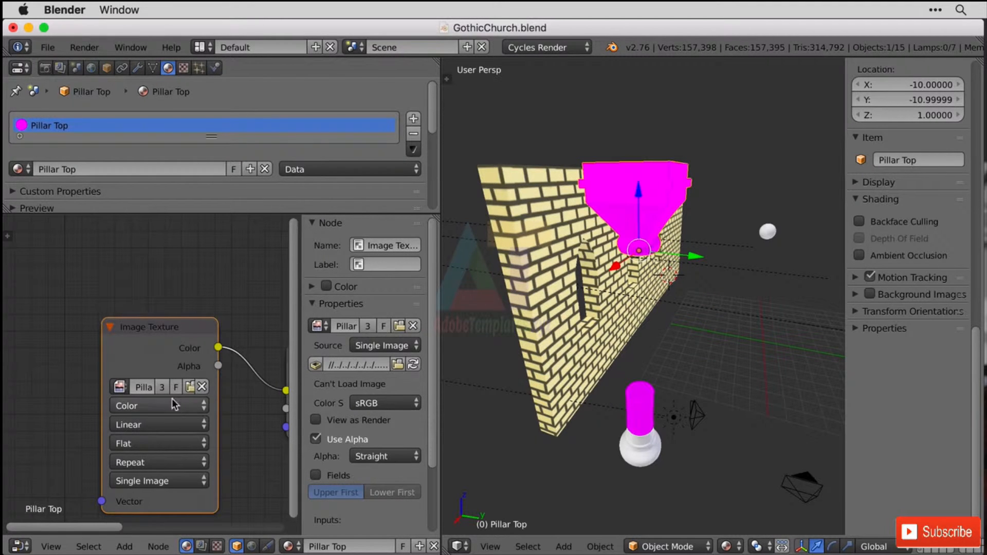
mouse_move(204, 145)
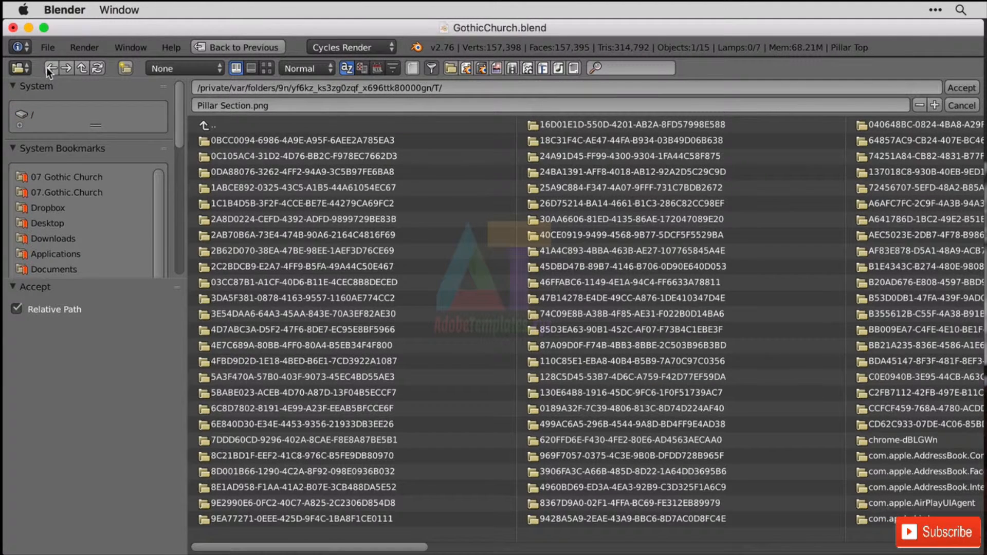
mouse_move(966, 104)
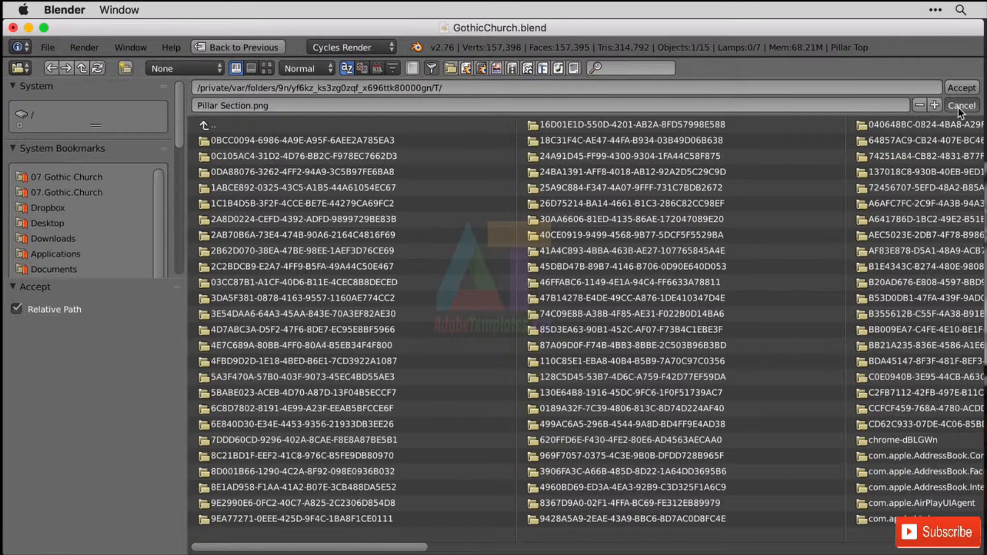
left_click(962, 105)
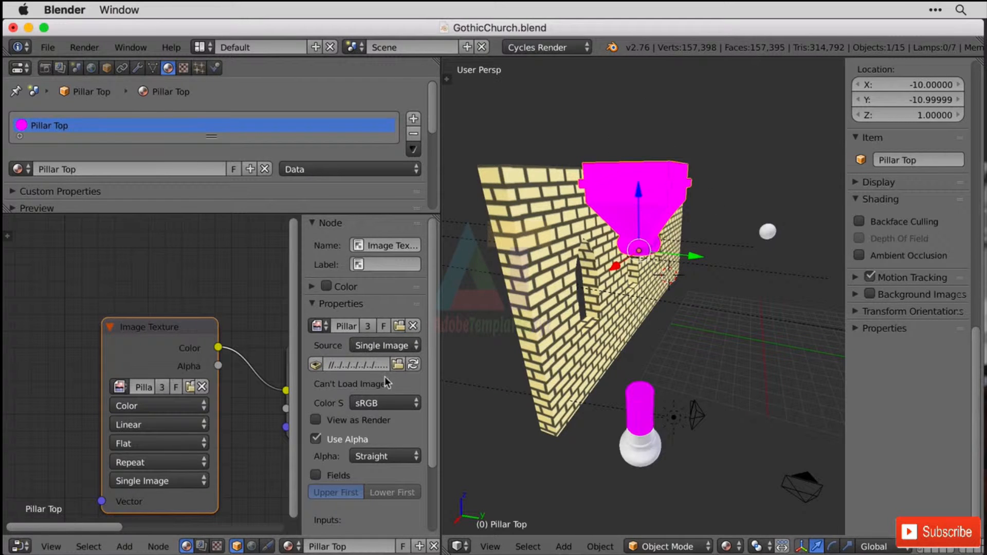
mouse_move(103, 376)
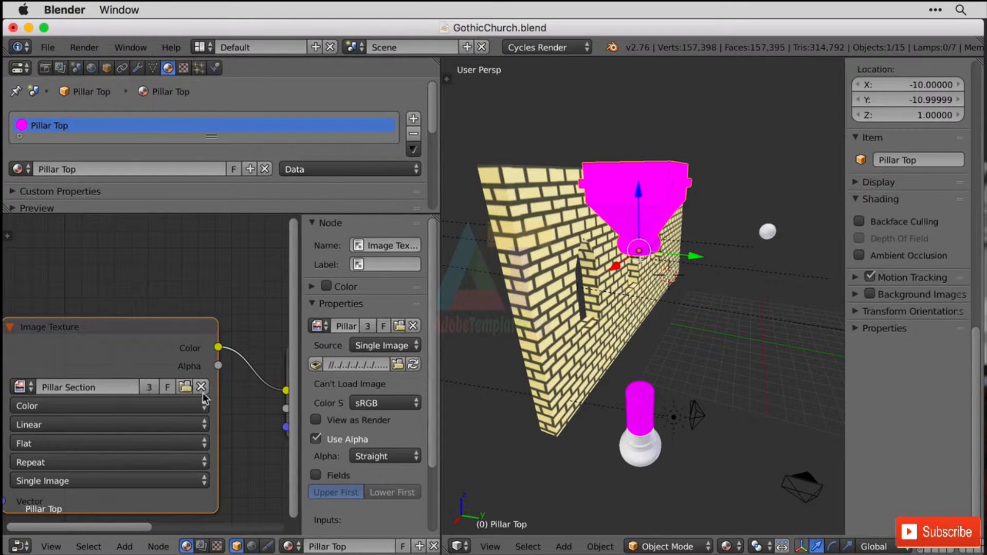
Load the pillar top diffuse image from Unity/Gothic_Church/Assets/Textures as thumbnails
left_click(185, 387)
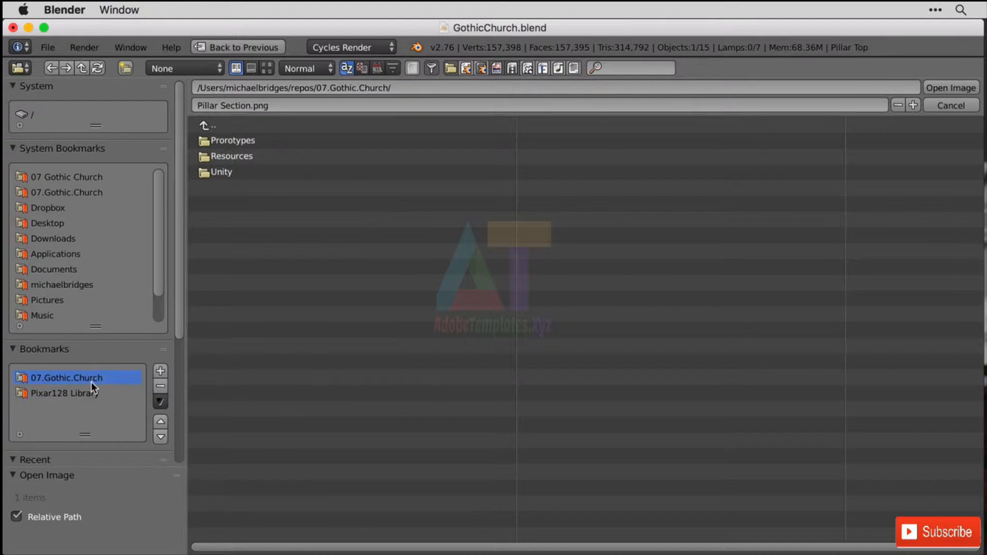
mouse_move(187, 348)
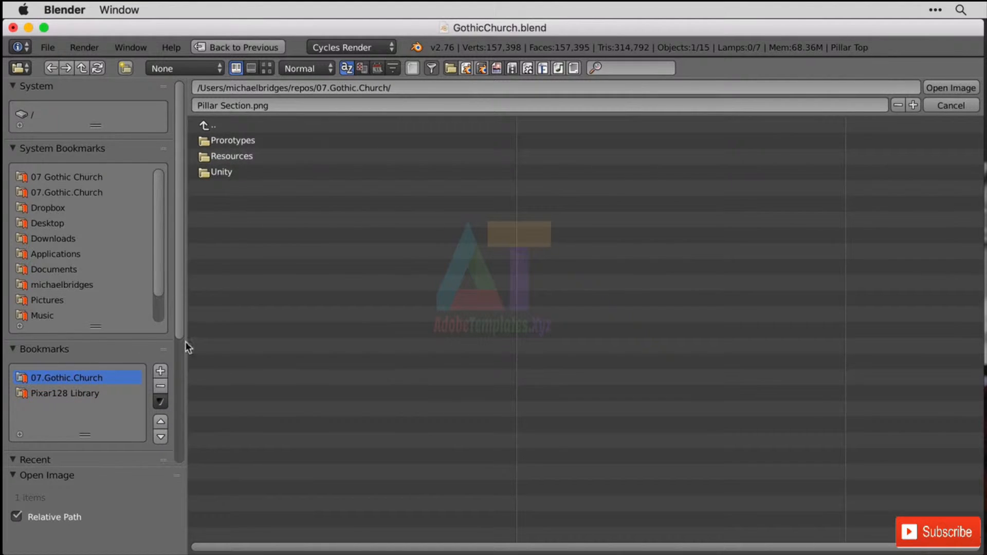
double_click(231, 156)
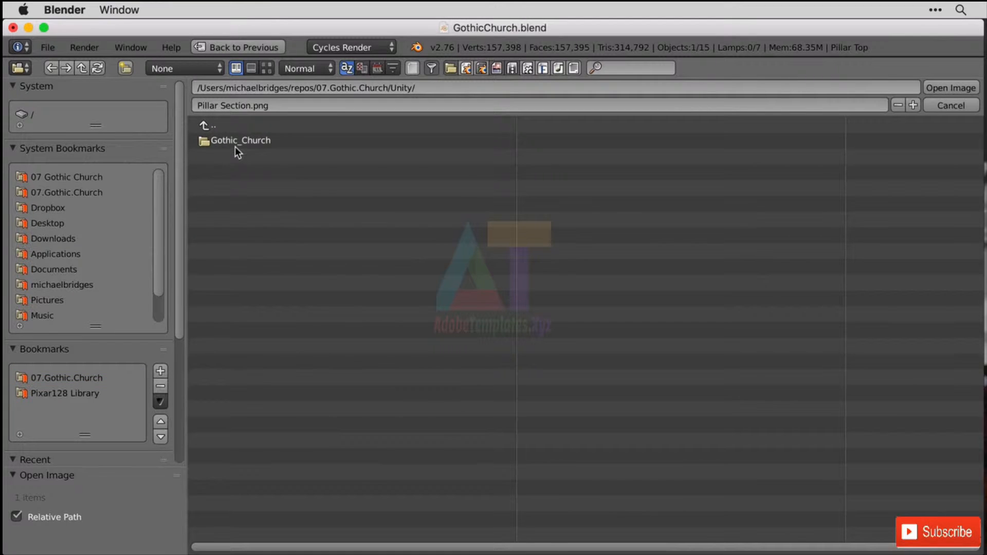
double_click(243, 139)
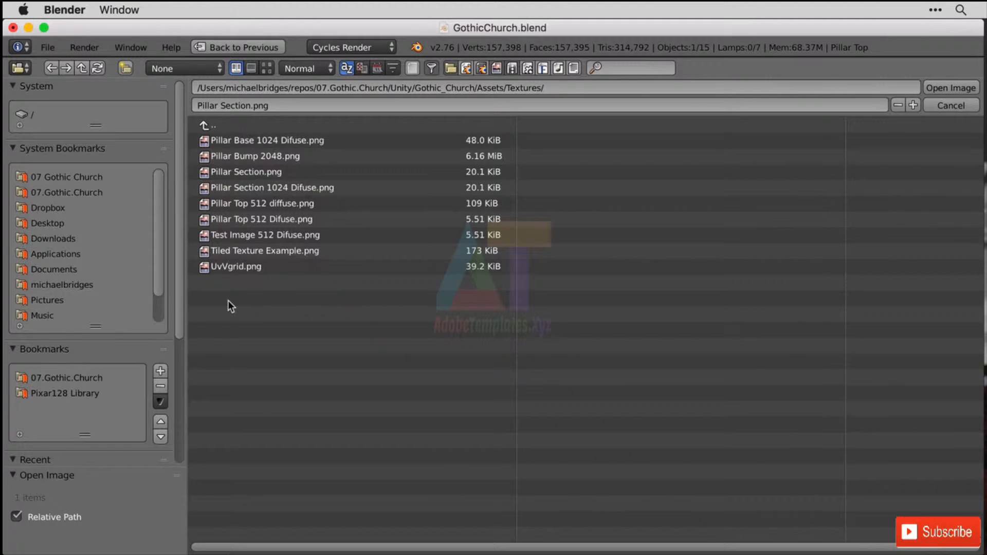
mouse_move(183, 339)
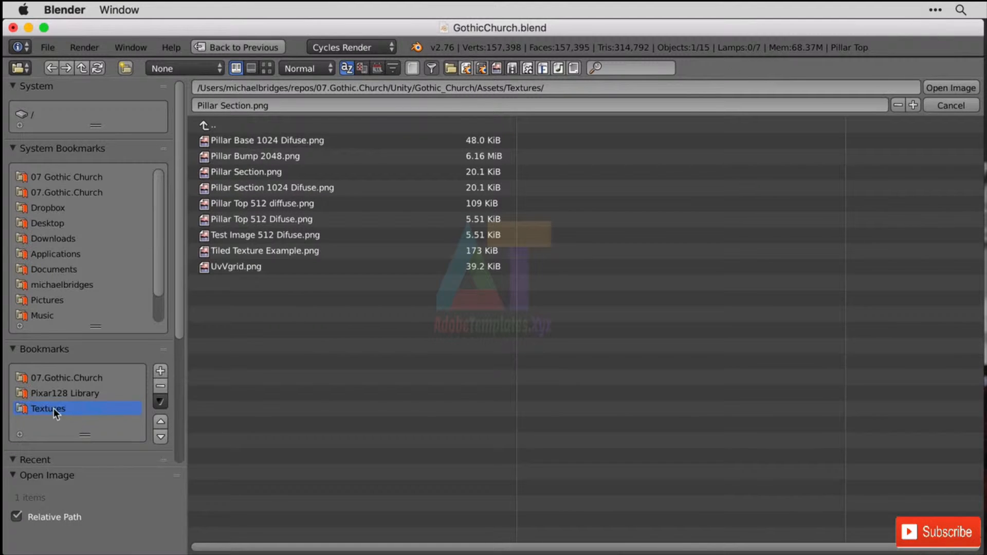
mouse_move(288, 224)
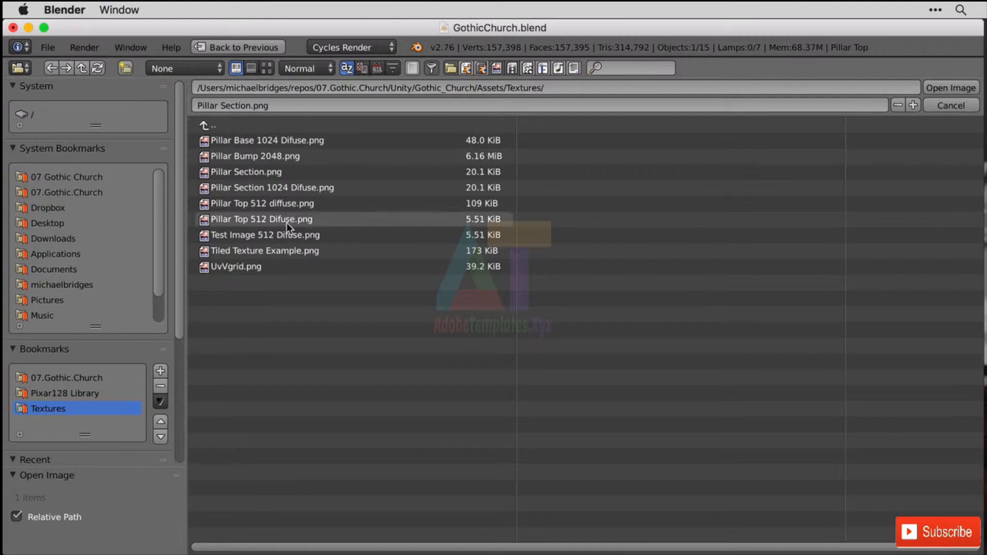
mouse_move(333, 202)
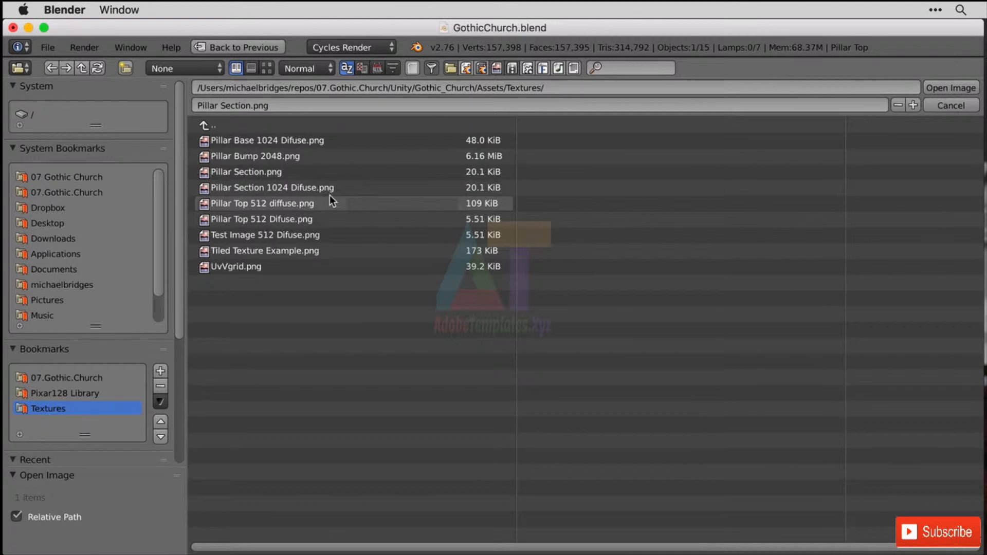
left_click(267, 68)
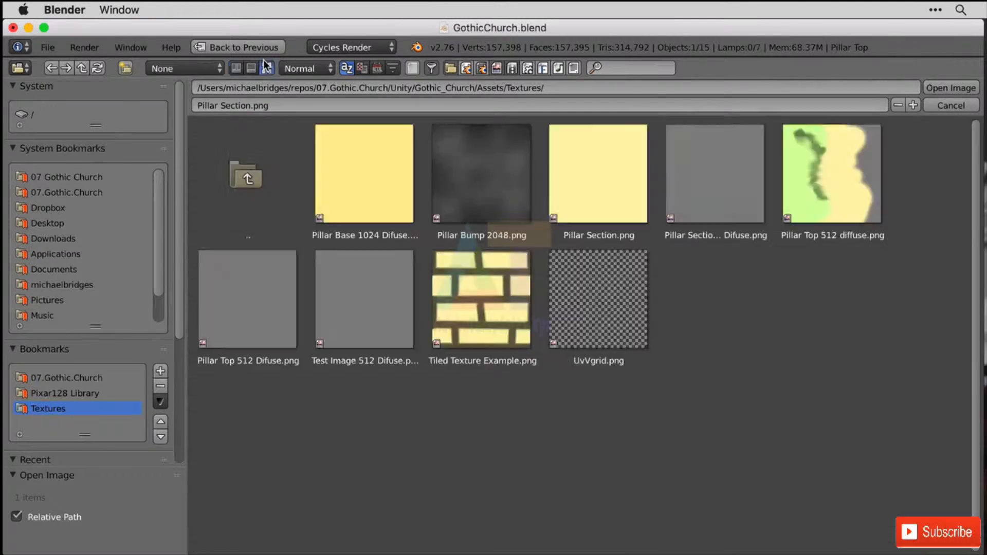
left_click(598, 175)
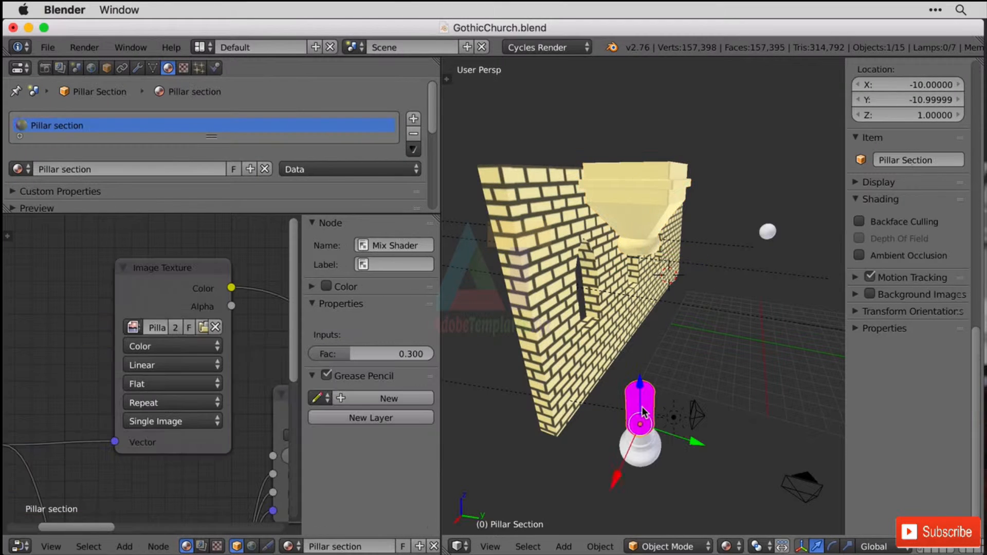
Give the pillar section its Pillar Section image and reassign the Pillar Top material
left_click(133, 327)
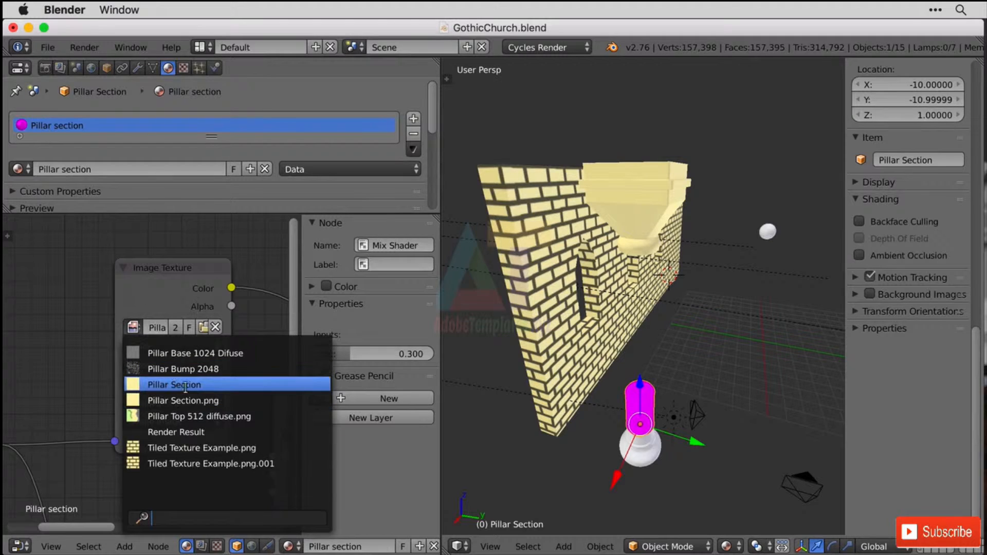
left_click(174, 385)
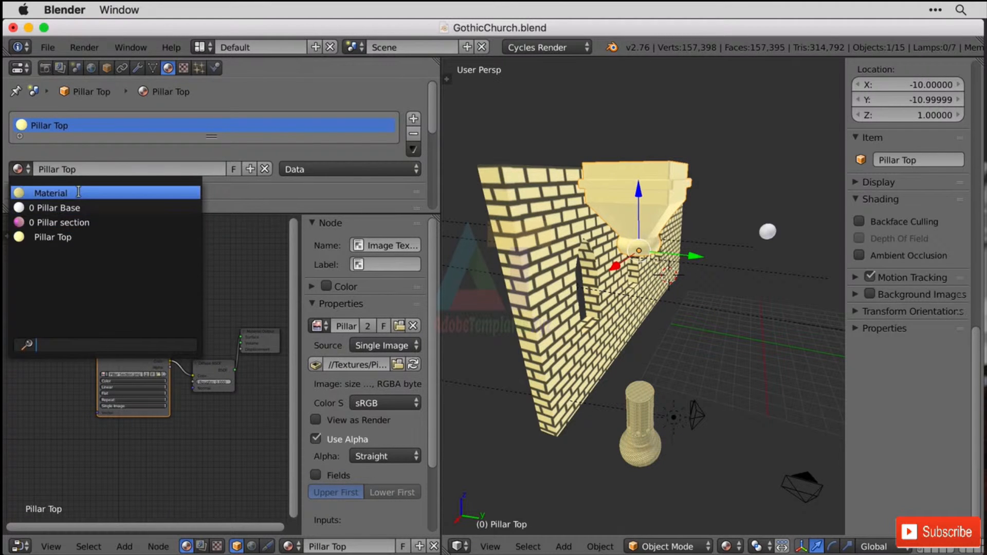
left_click(50, 193)
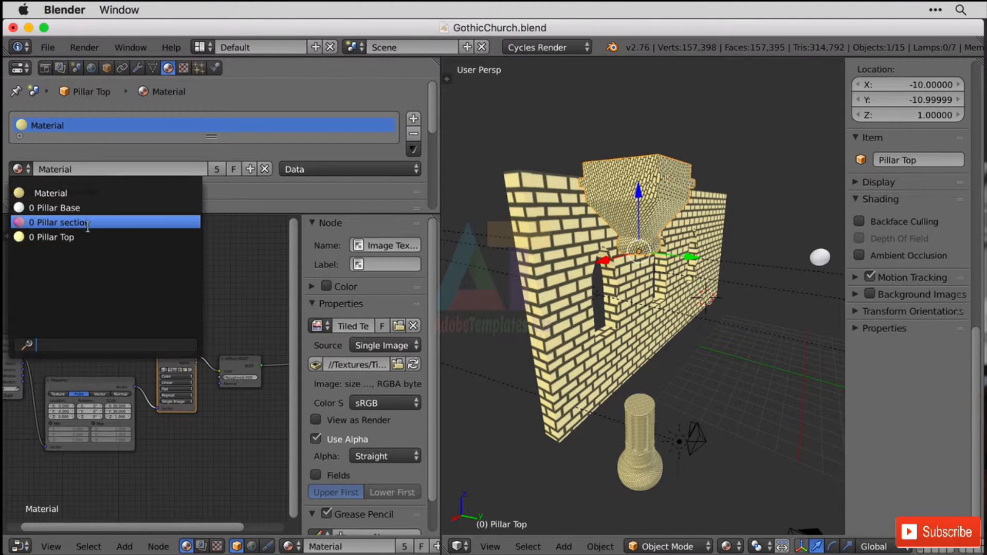
left_click(59, 222)
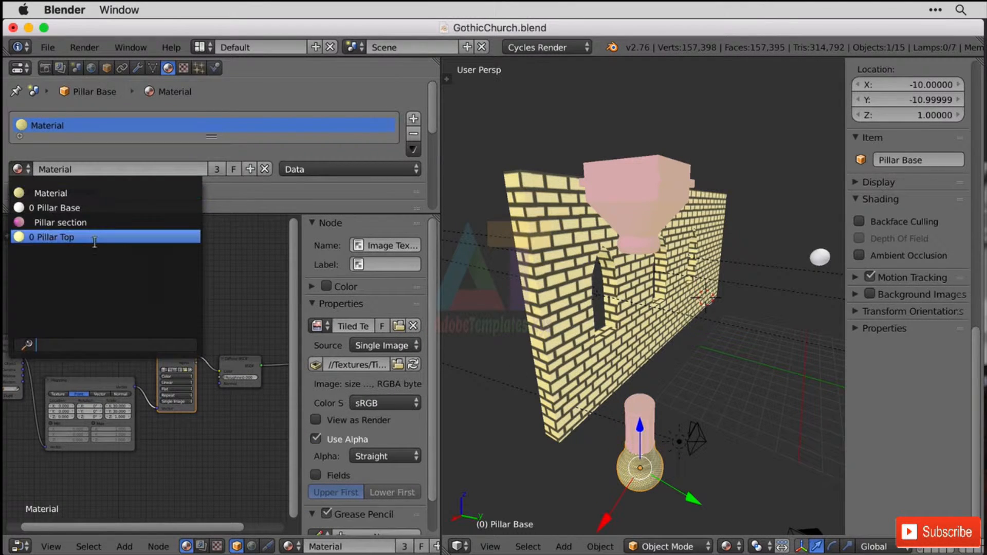
left_click(60, 222)
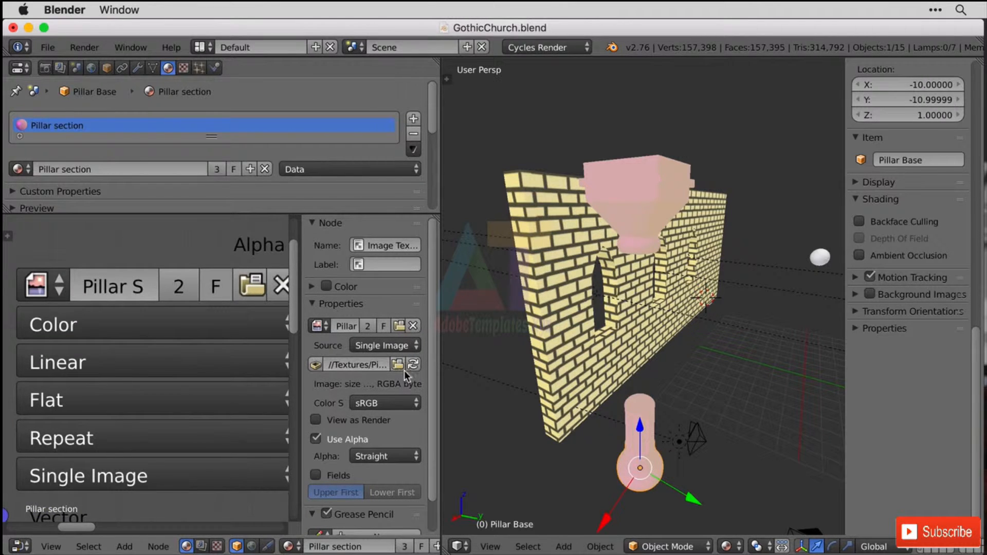
Set the bump Image Texture to Pillar Bump 2048.png from the Textures bookmark
left_click(402, 365)
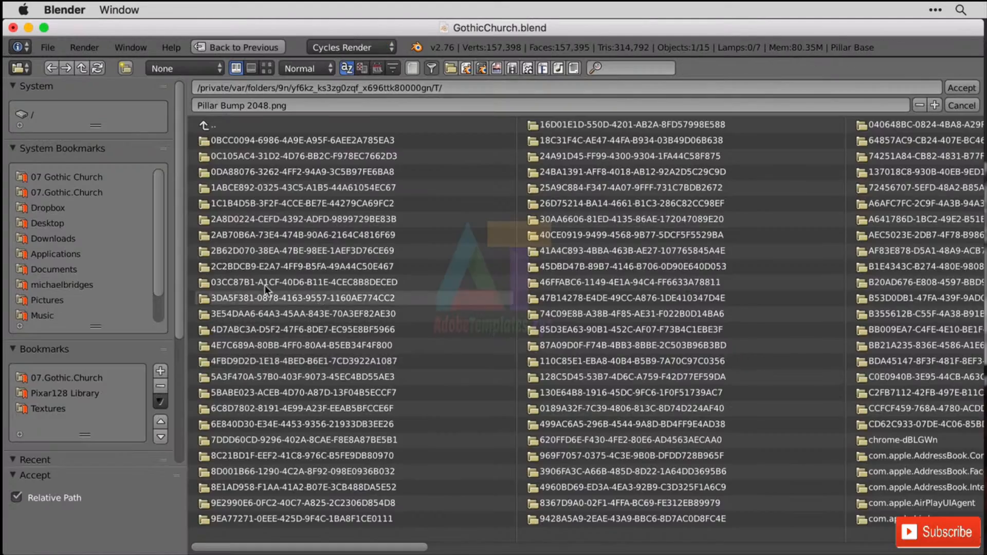
left_click(47, 410)
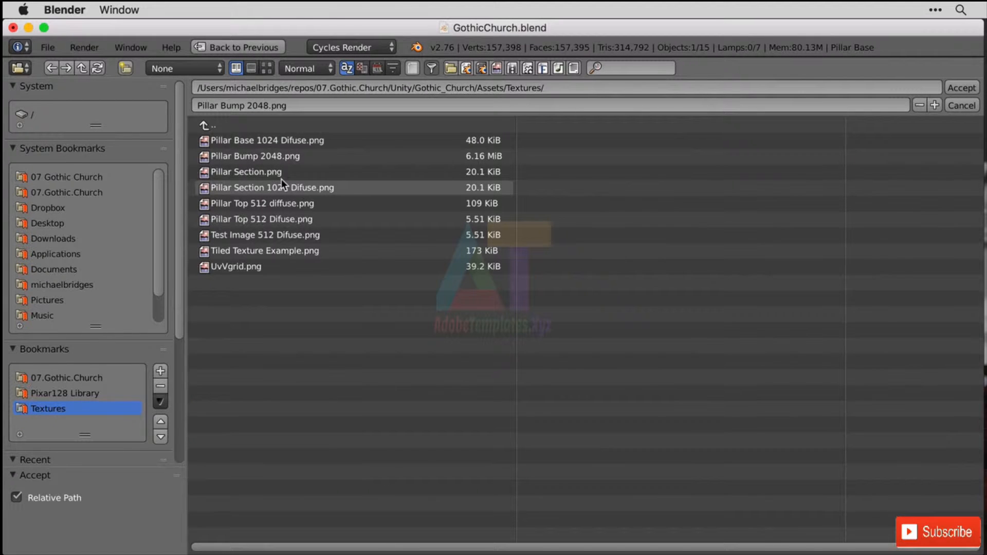
left_click(261, 156)
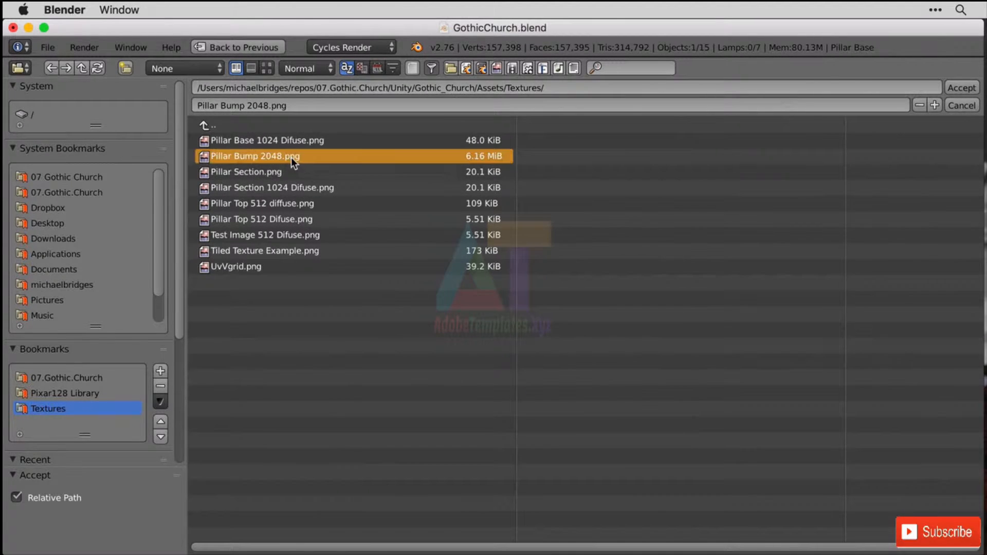
left_click(965, 86)
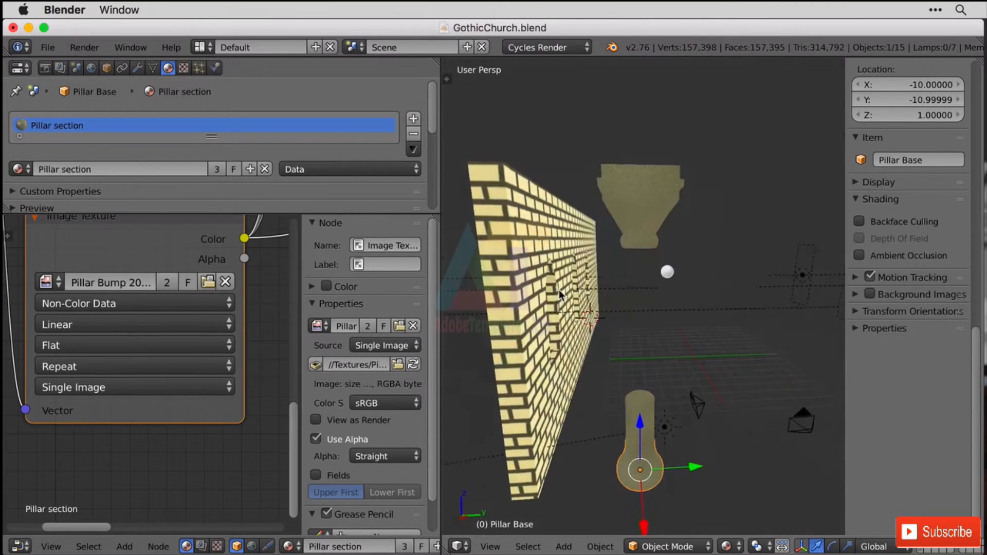
left_click_drag(561, 297, 542, 302)
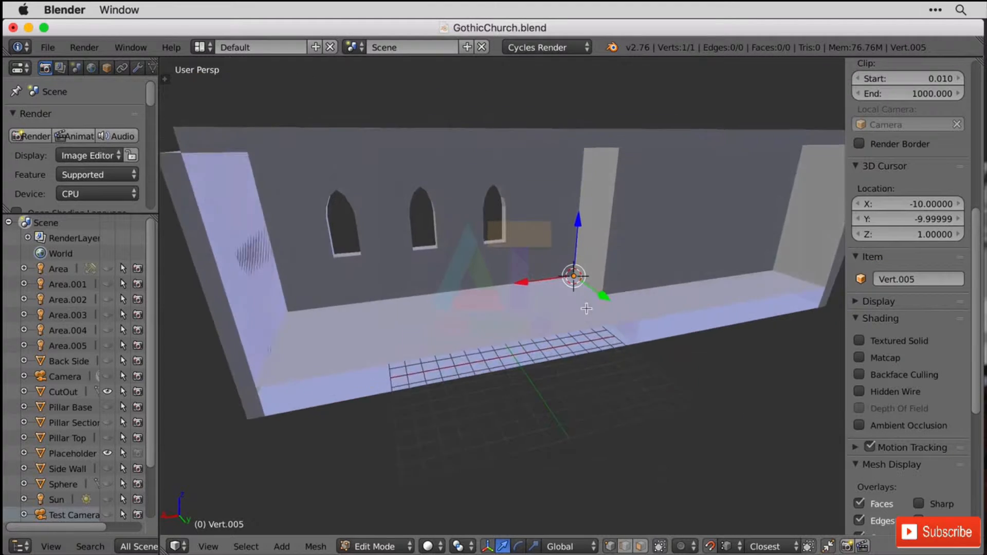
Extrude Vert.005 into edges along the walls and 10 units down the building
key("e")
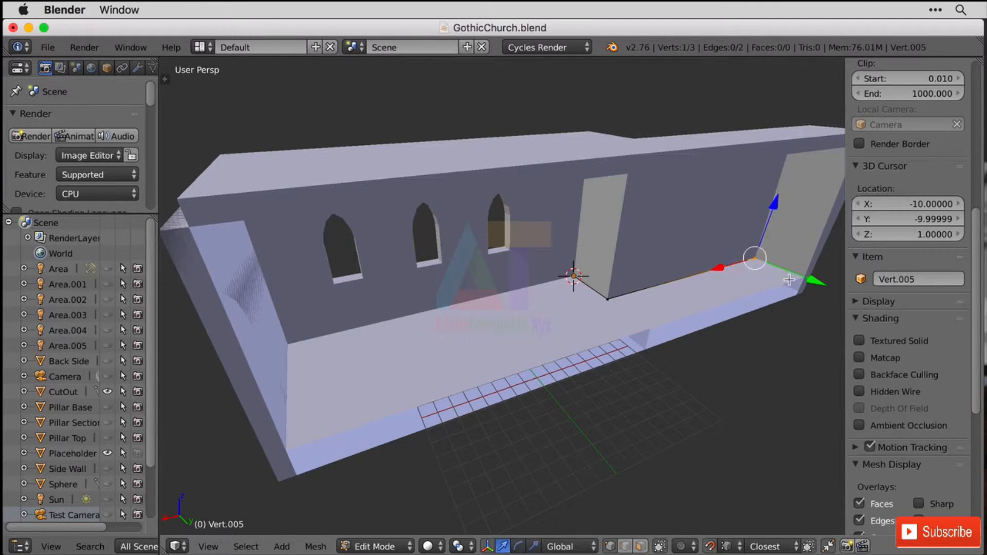
key("e")
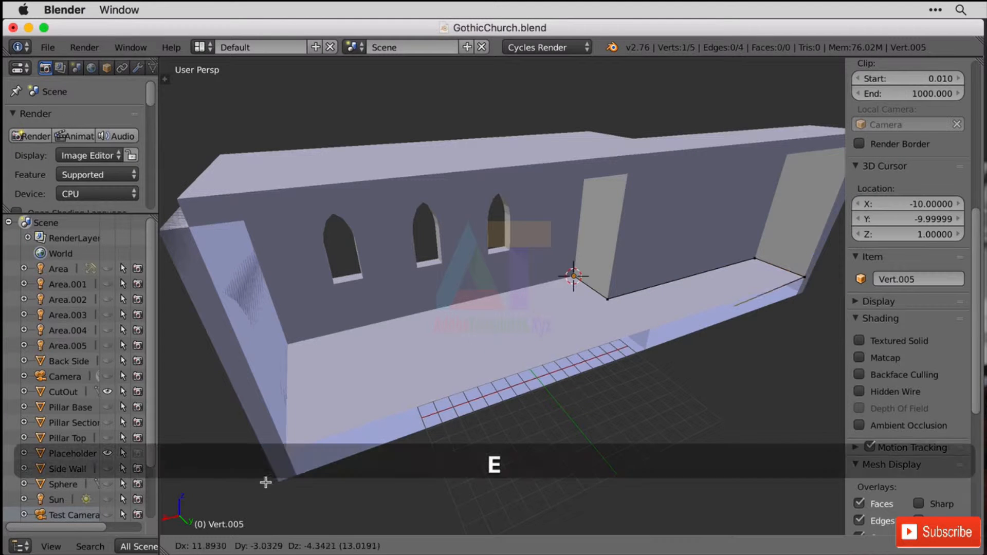
left_click(285, 466)
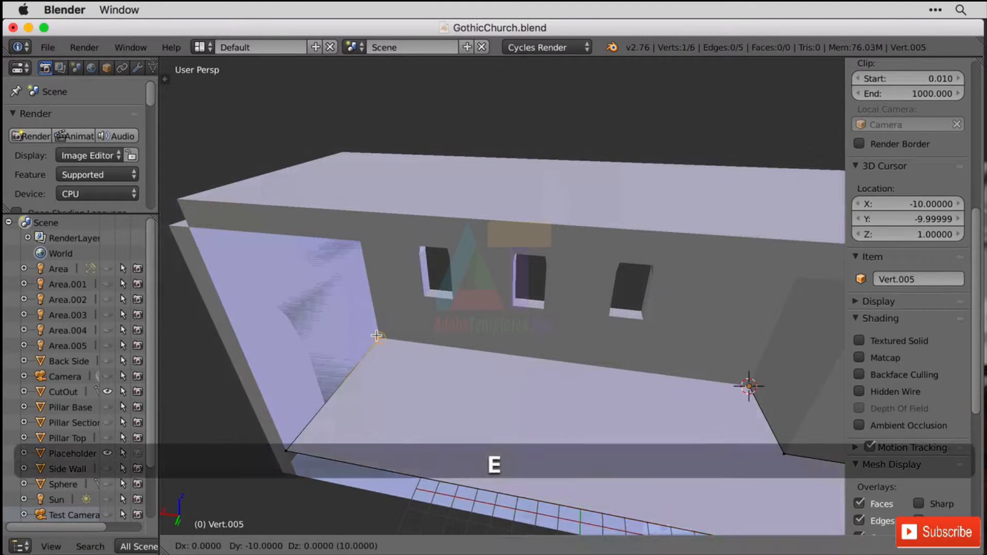
key("cmd+z")
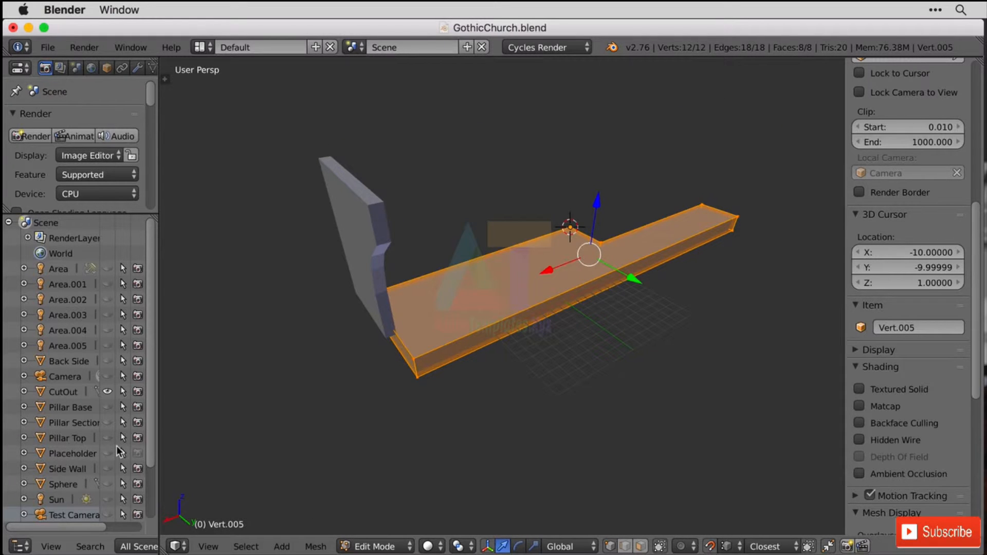
mouse_move(154, 380)
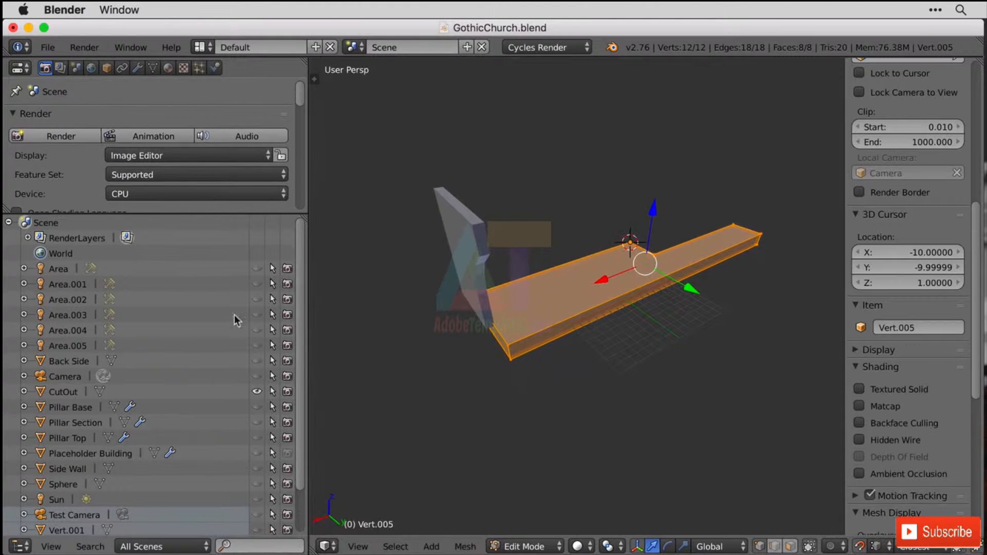
Scroll the Outliner down to the Placeholder Building and Vert objects
scroll("down", 3)
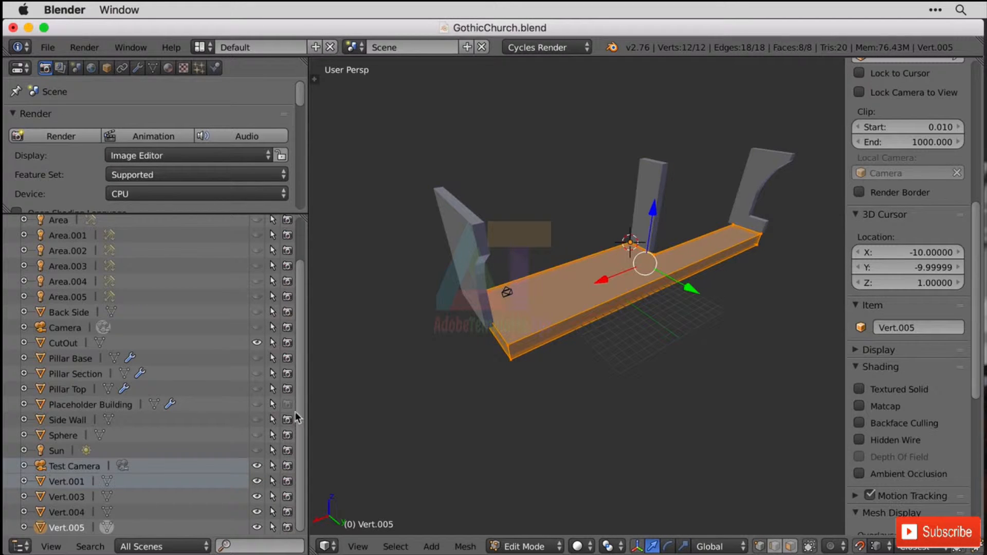
mouse_move(286, 408)
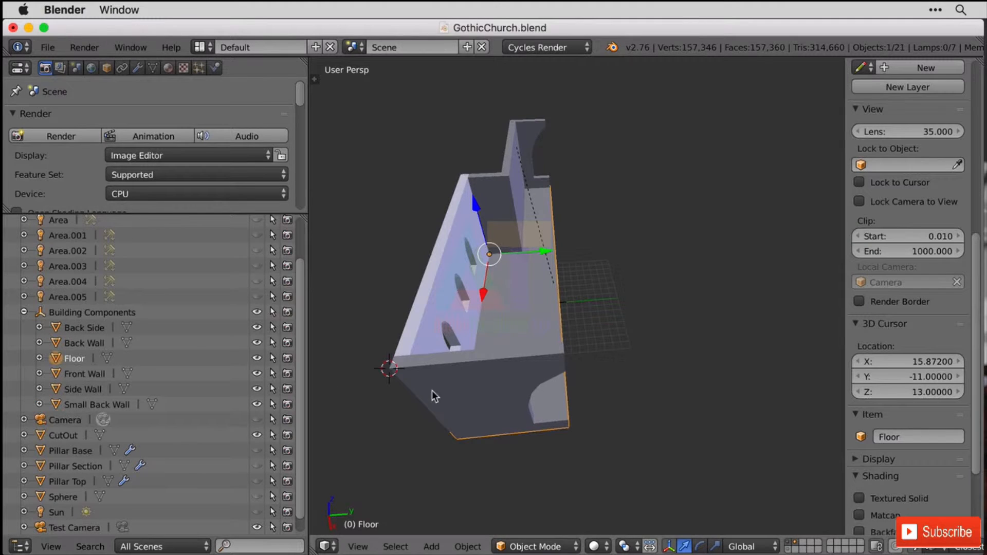
mouse_move(517, 273)
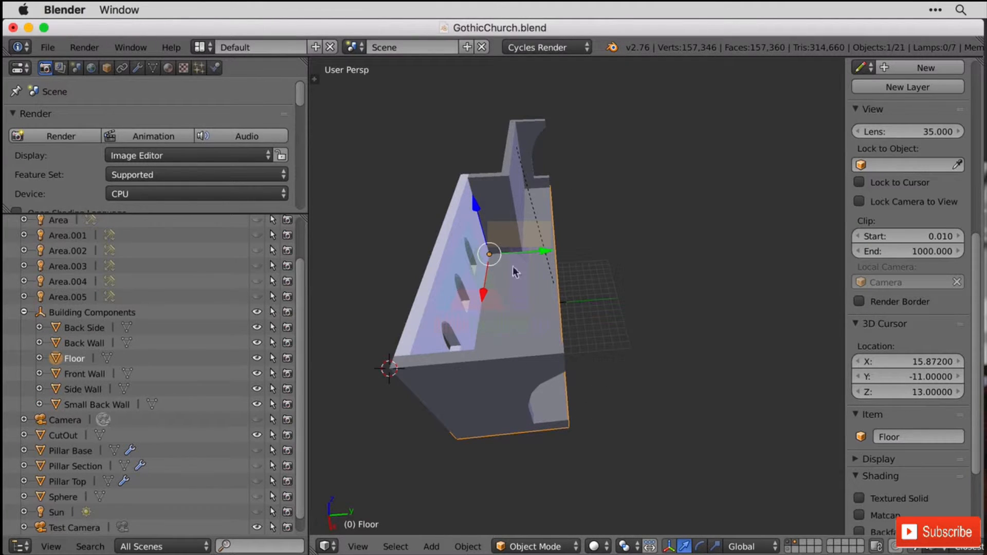
Add a mesh at the wall corner, rename it ROOF and parent it to Building Components
left_click(389, 373)
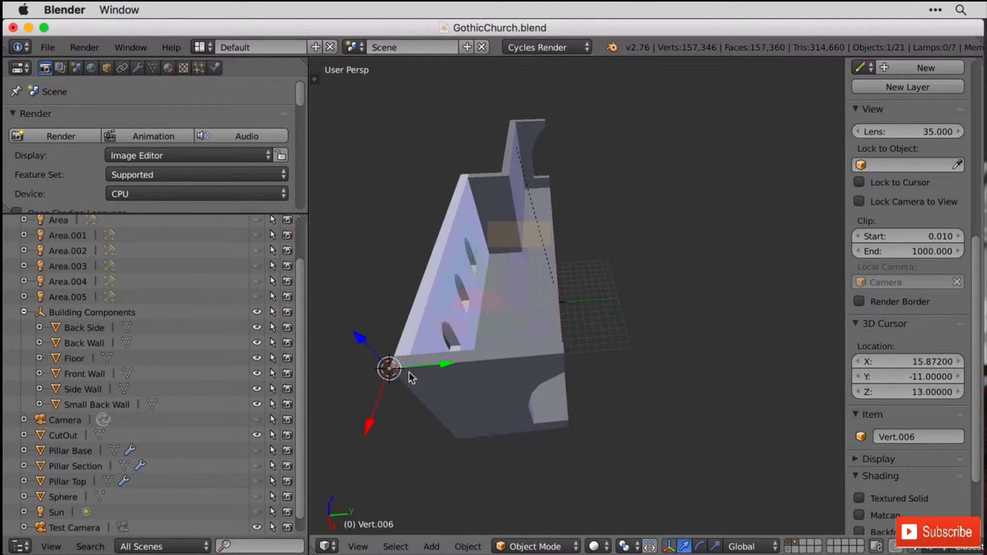
key("g")
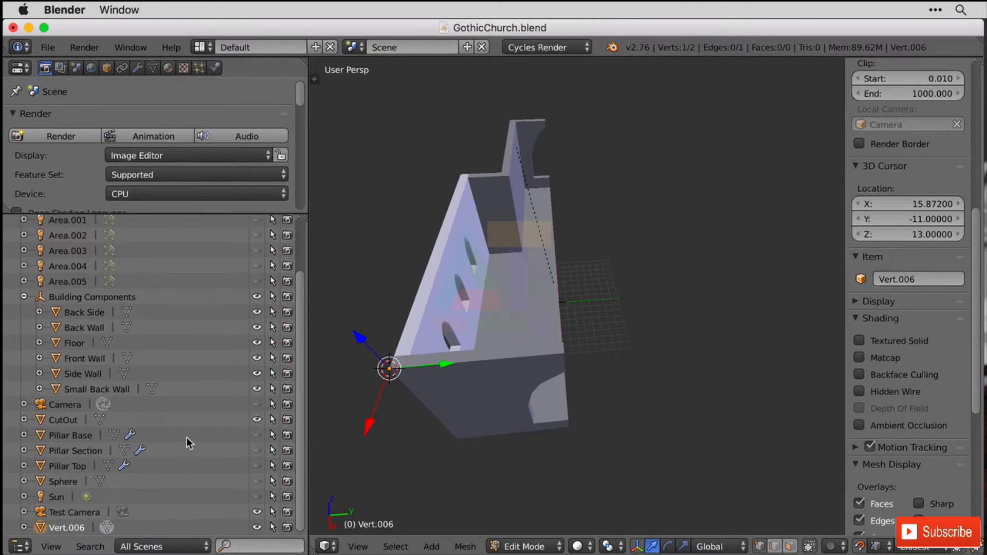
double_click(66, 526)
type("ROOF")
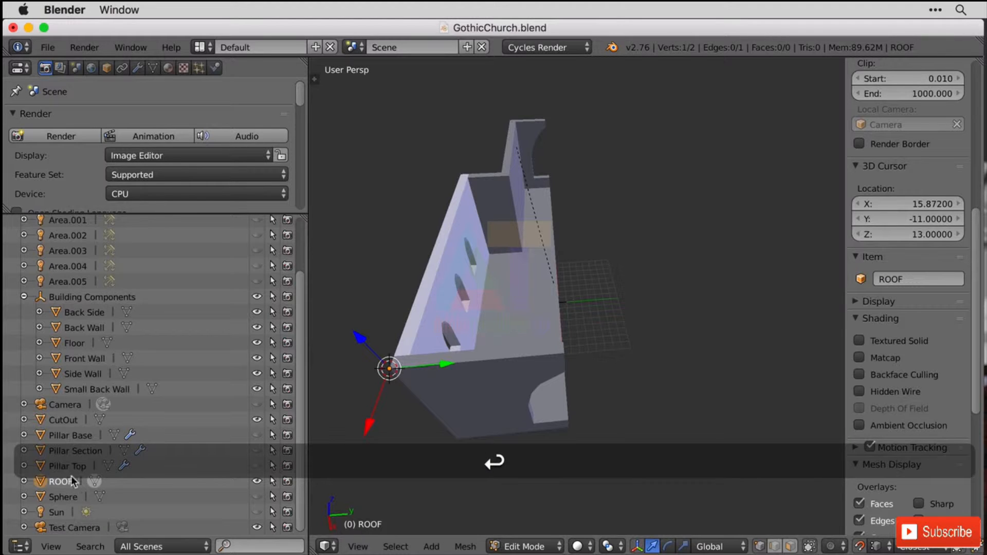
left_click(82, 296)
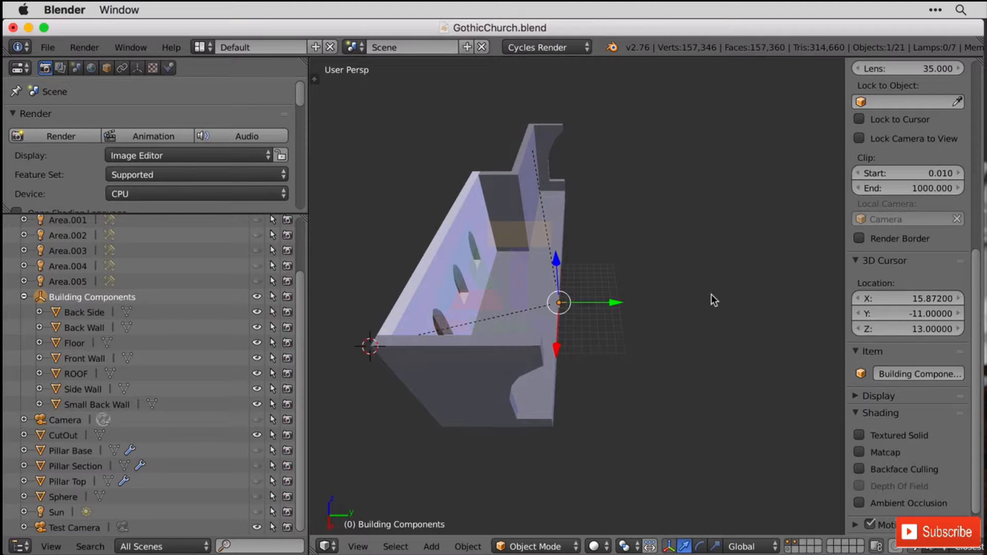
mouse_move(506, 288)
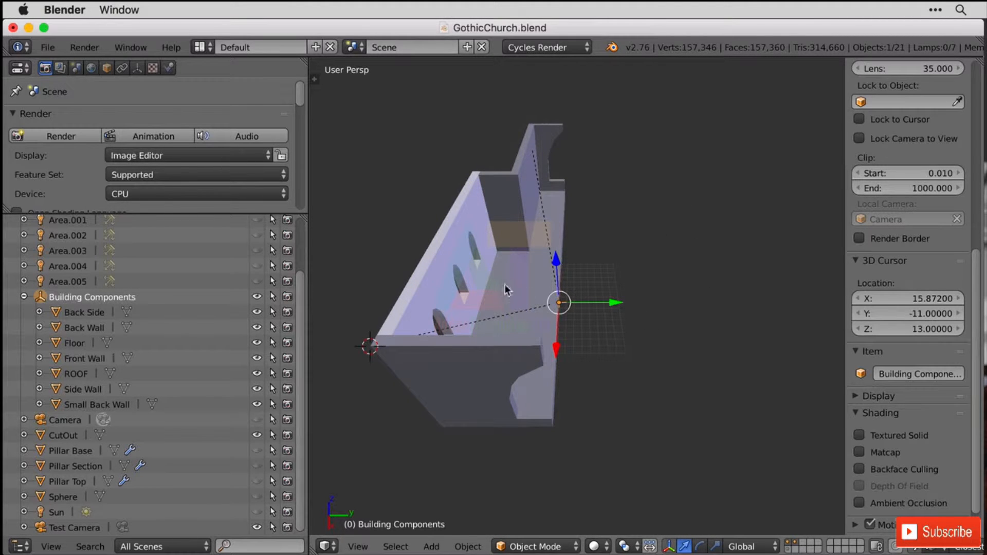
mouse_move(663, 156)
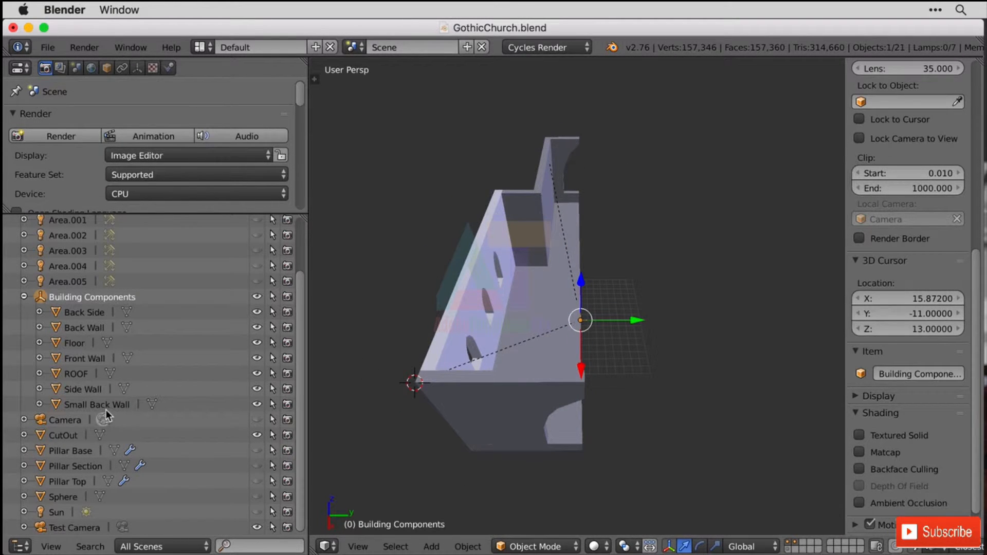
left_click(74, 374)
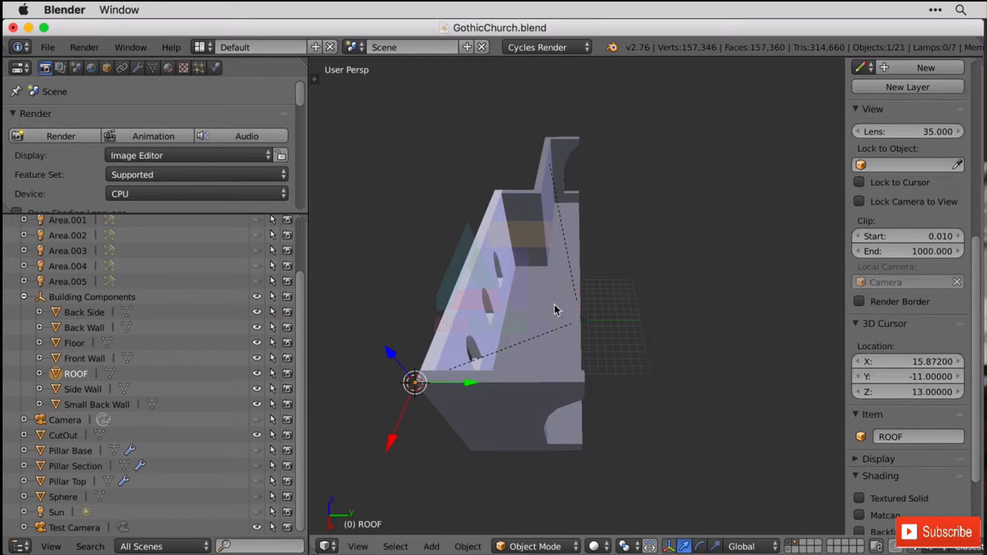
Extrude ROOF vertices along the wall tops to the back corner, deleting a stray face
key("e")
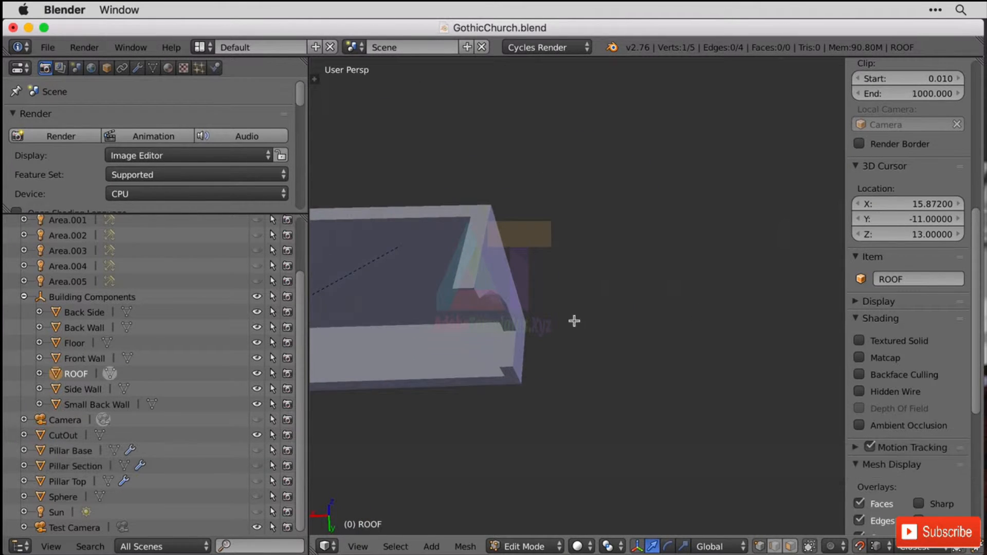
key("g")
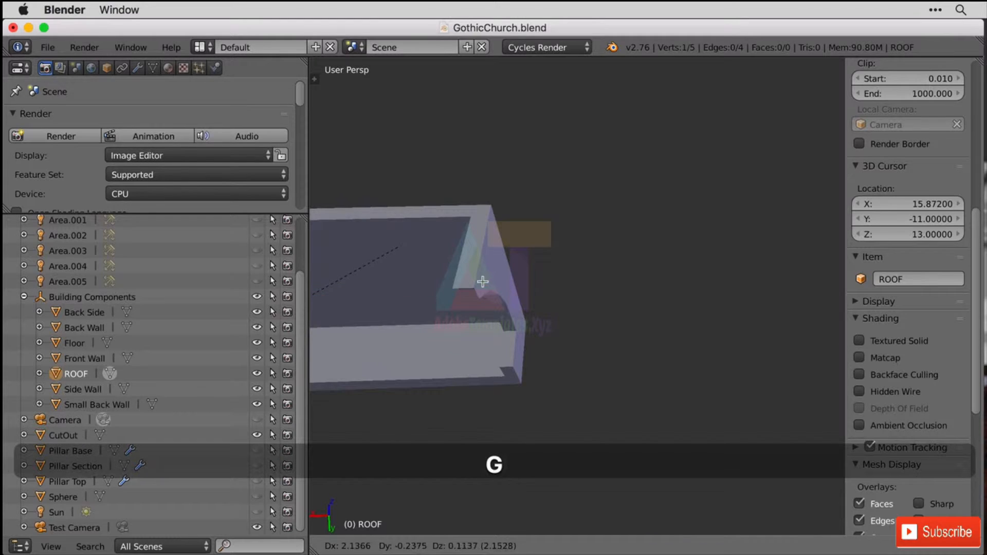
key("e")
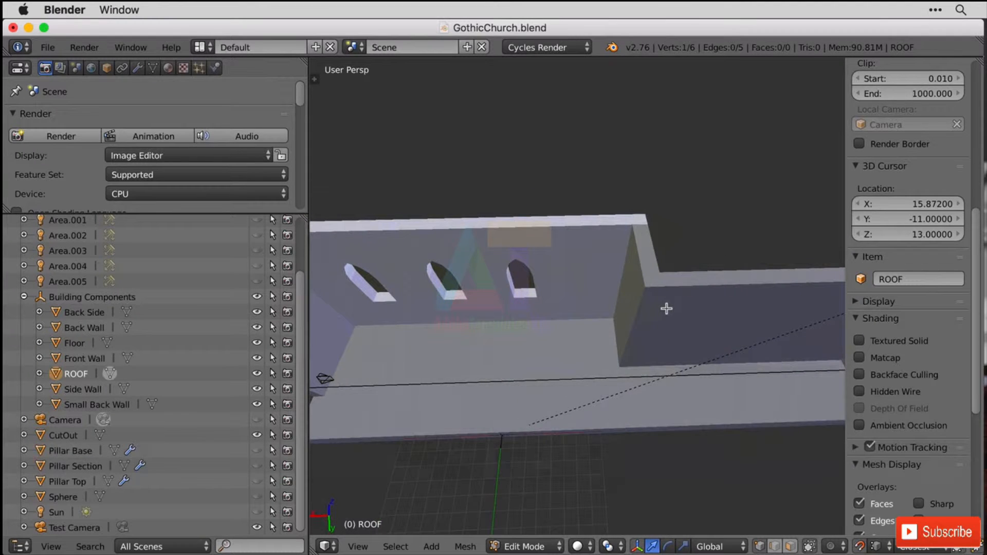
left_click(660, 283)
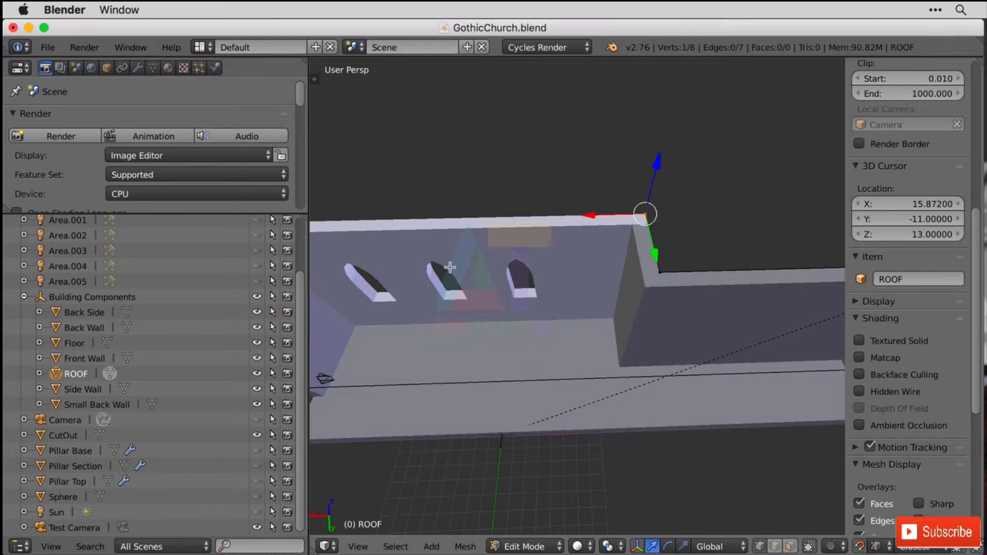
key("e")
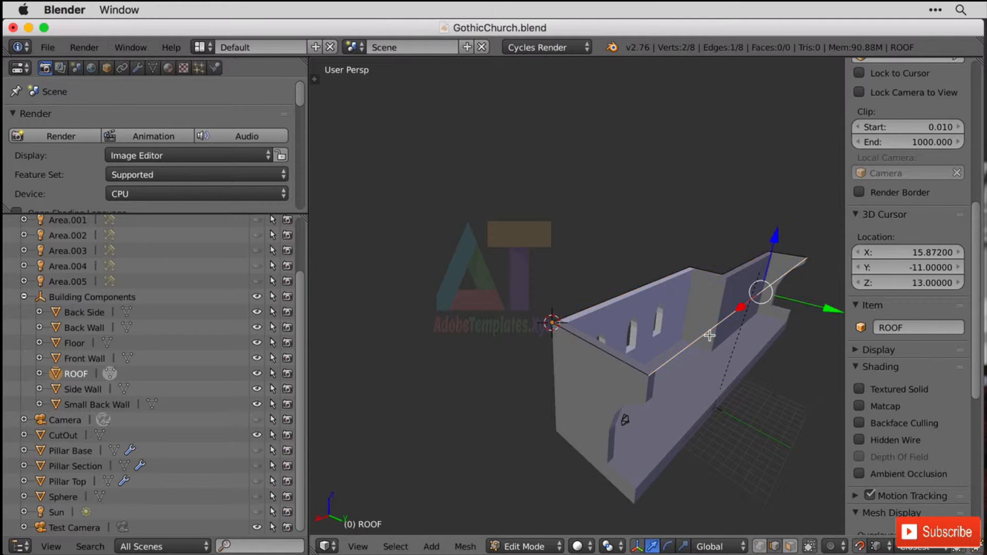
key("X")
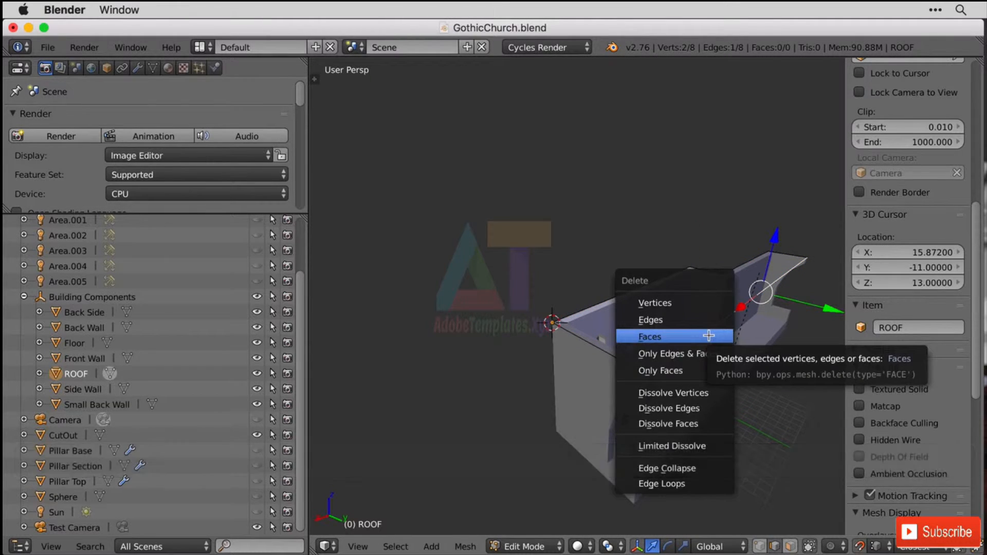
left_click(650, 336)
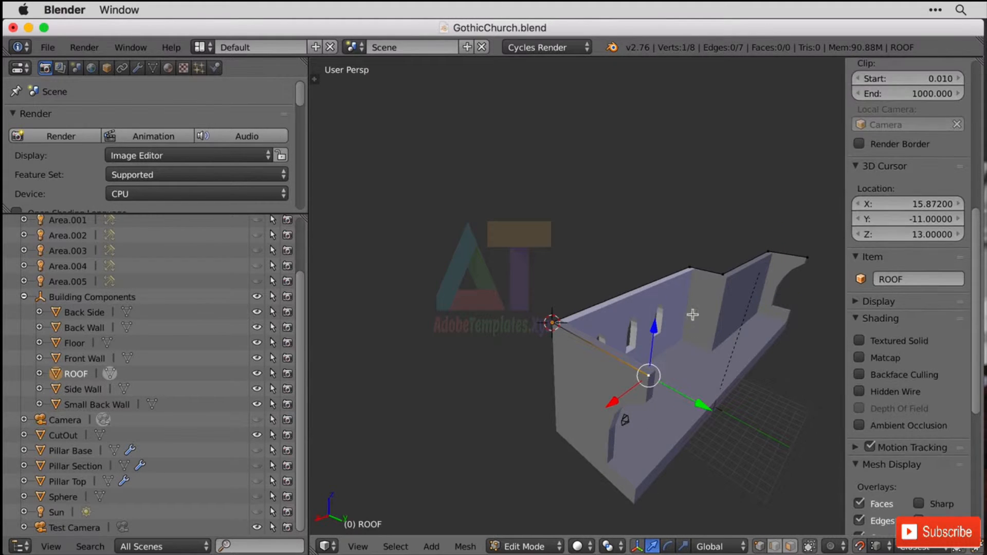
Raise a peak vertex straight up and extend the outline along the remaining wall tops
key("E")
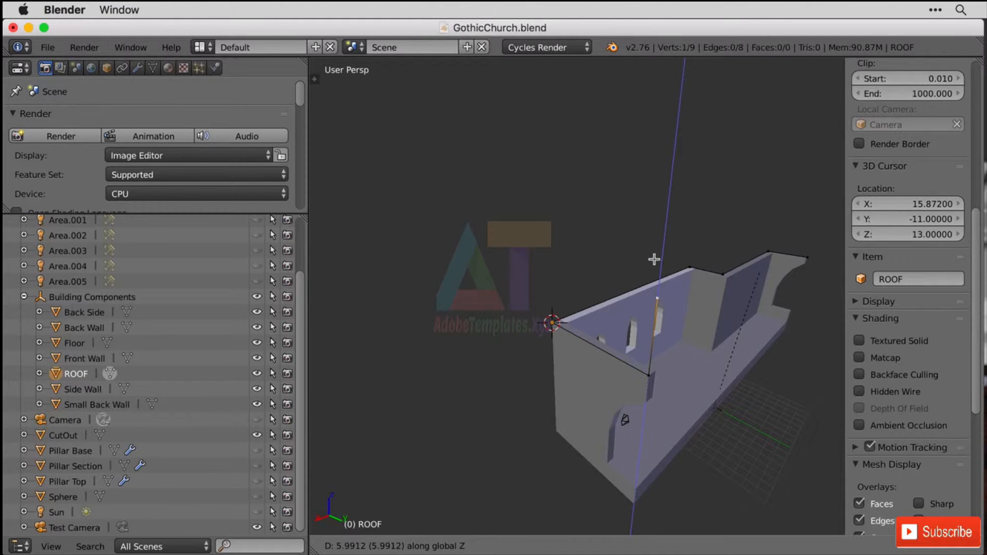
key("5")
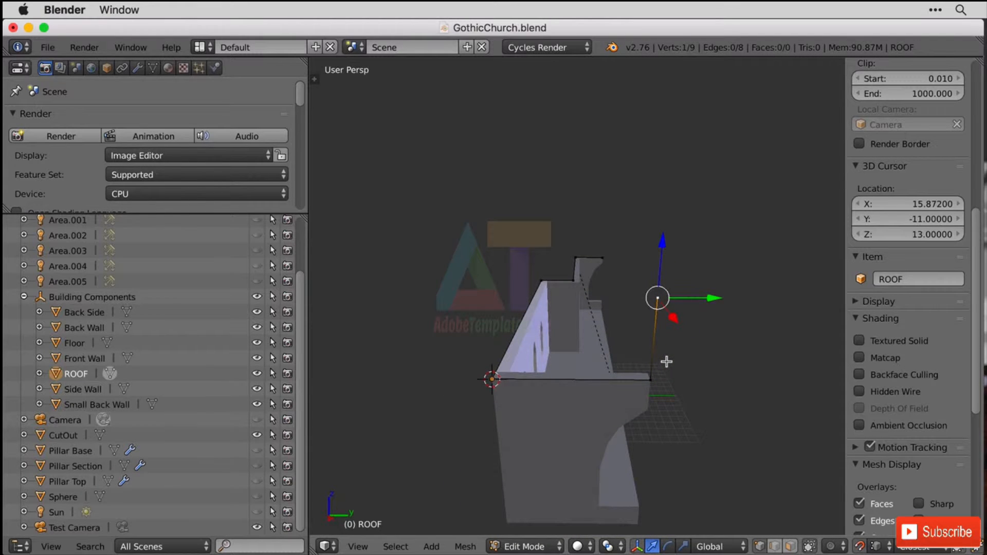
mouse_move(629, 343)
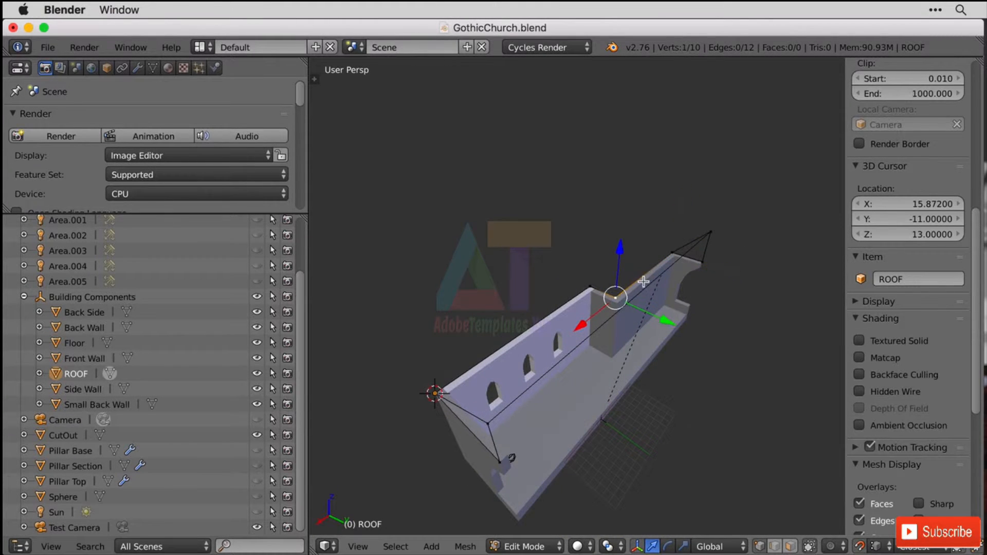
key("e")
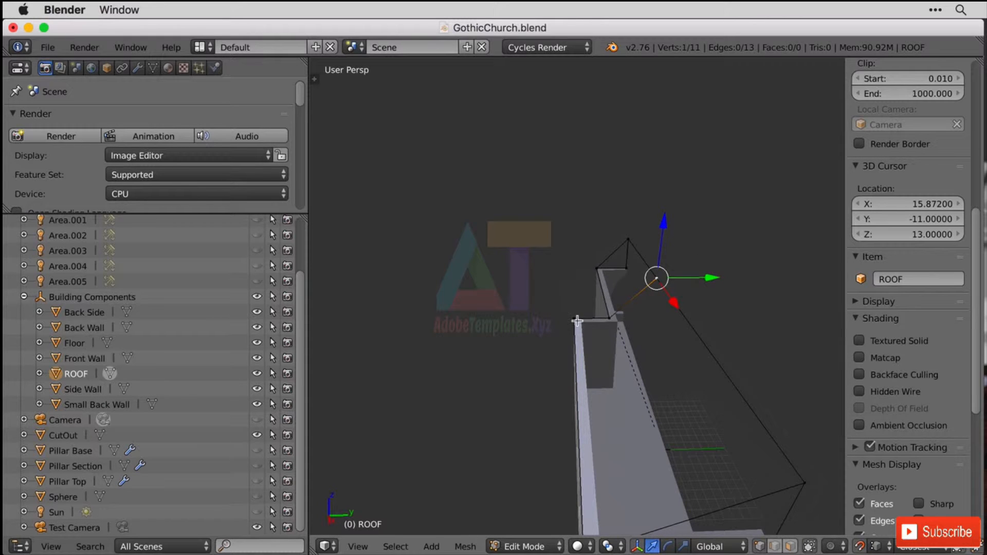
left_click_drag(656, 277, 573, 318)
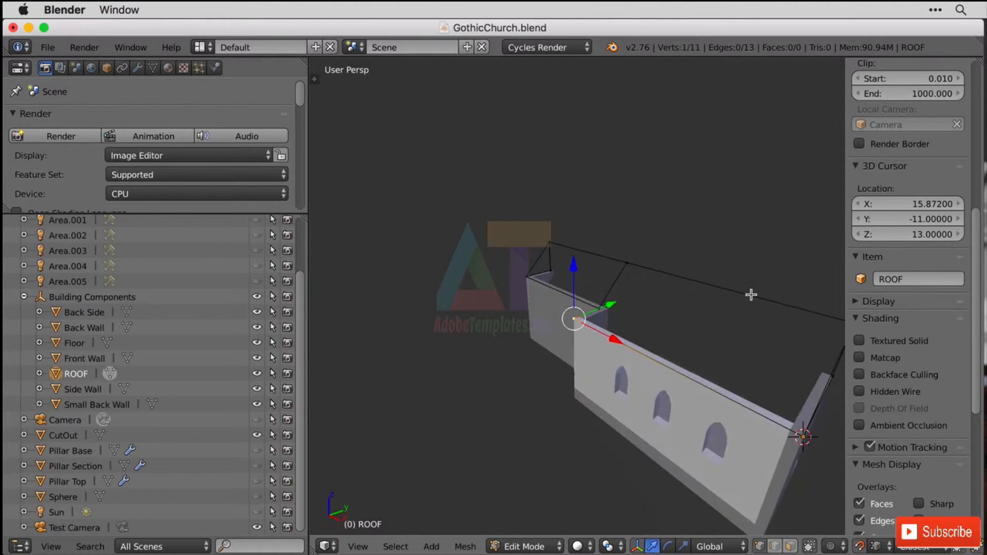
left_click_drag(749, 294, 652, 282)
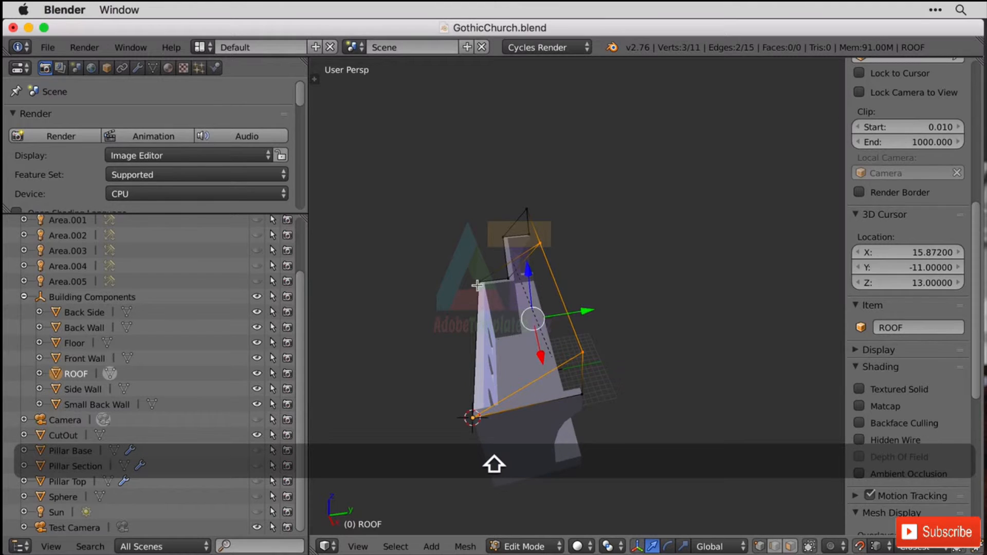
Fill faces across the selected ROOF edge loops to form sloped roof panels
key("f")
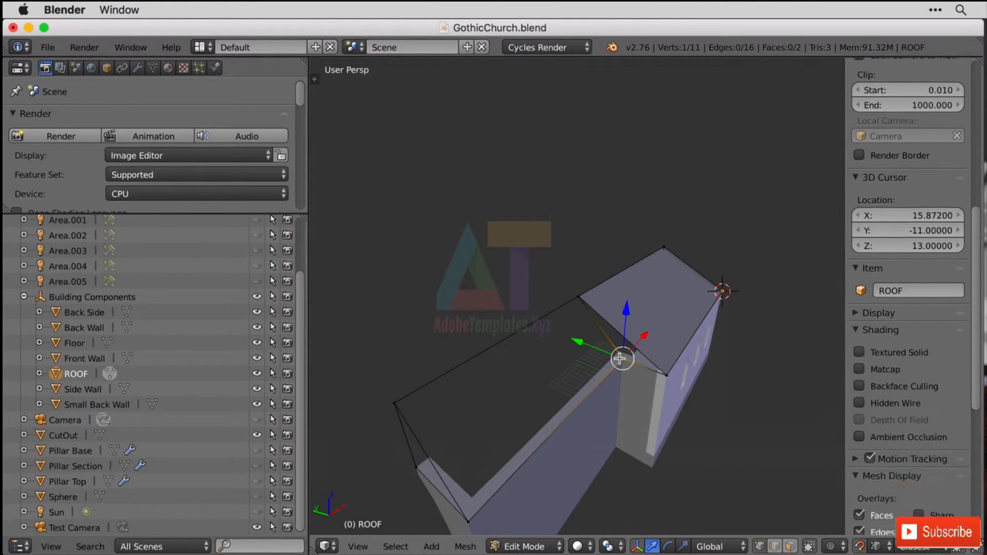
key("f")
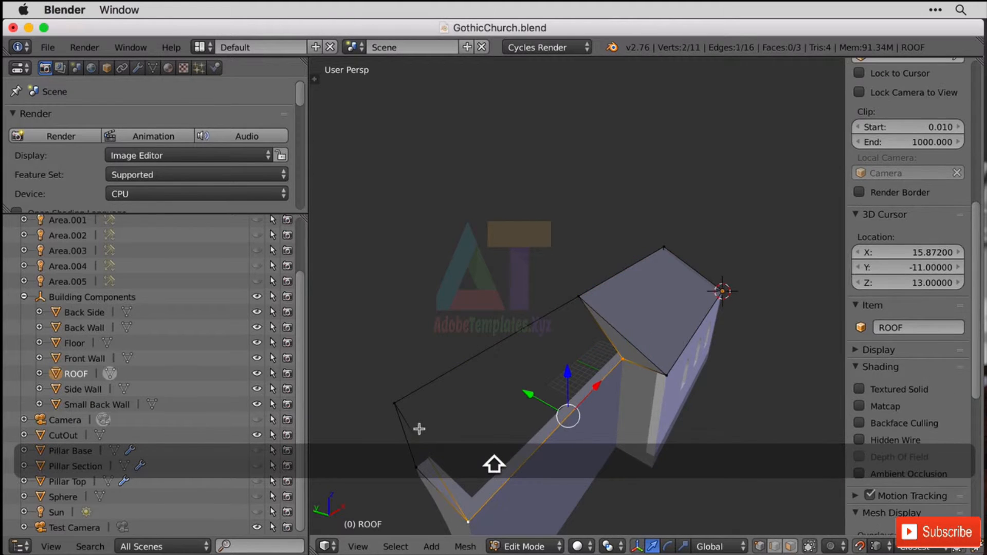
key("F")
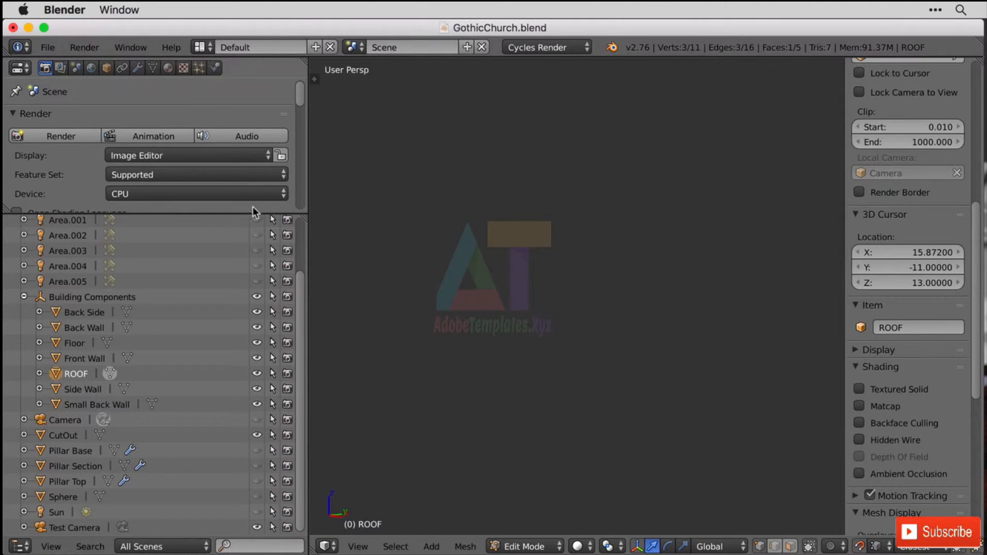
mouse_move(374, 138)
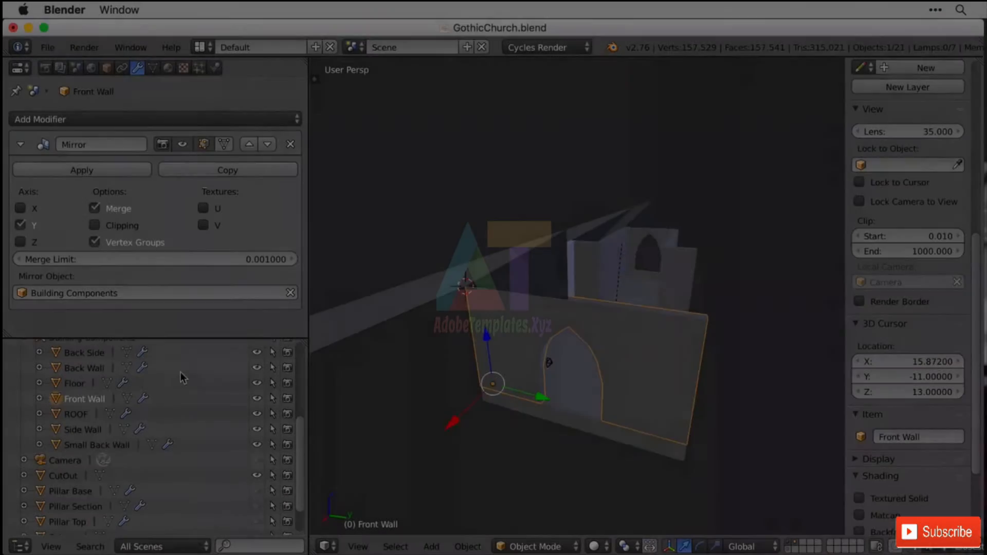
Mirror the ROOF on the Y axis around the Building Components object
left_click(72, 414)
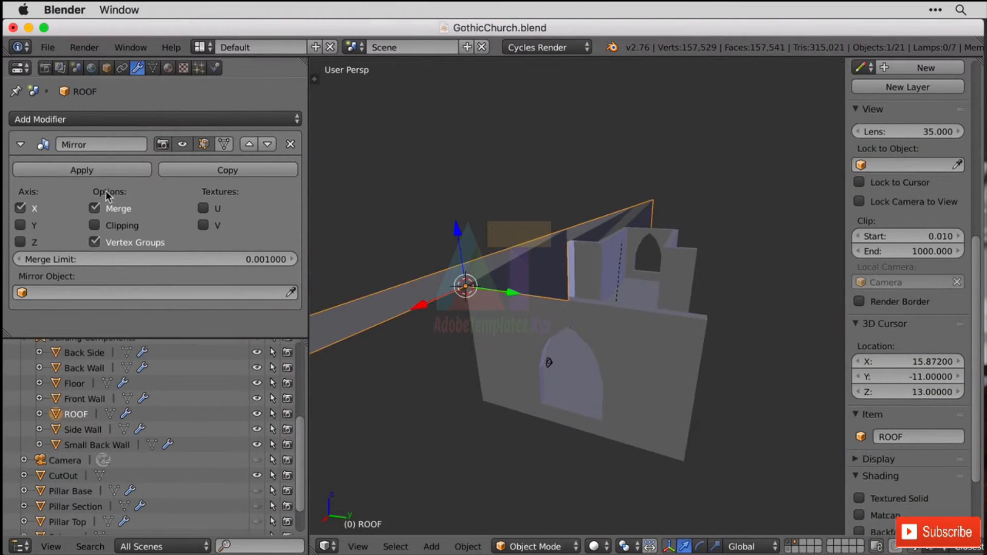
left_click(20, 225)
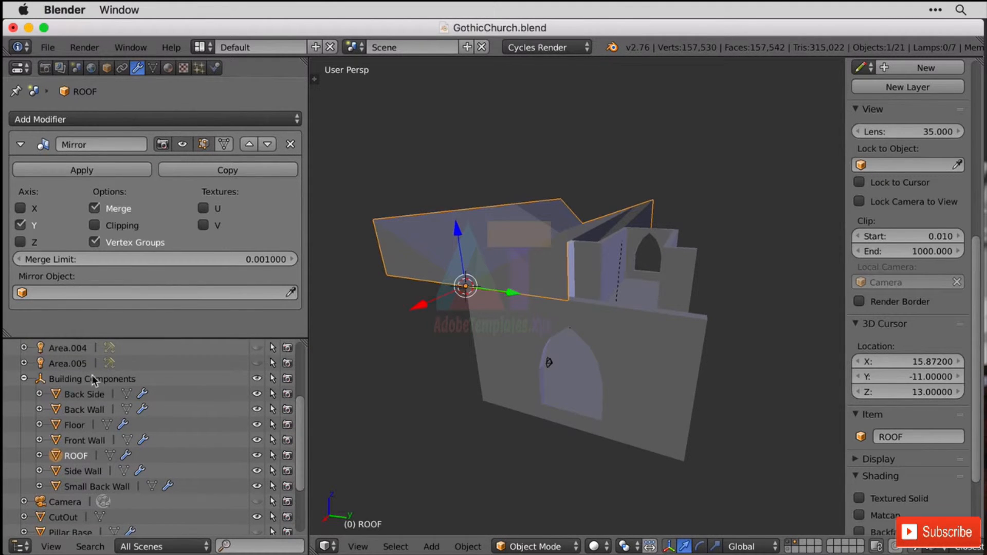
left_click(155, 293)
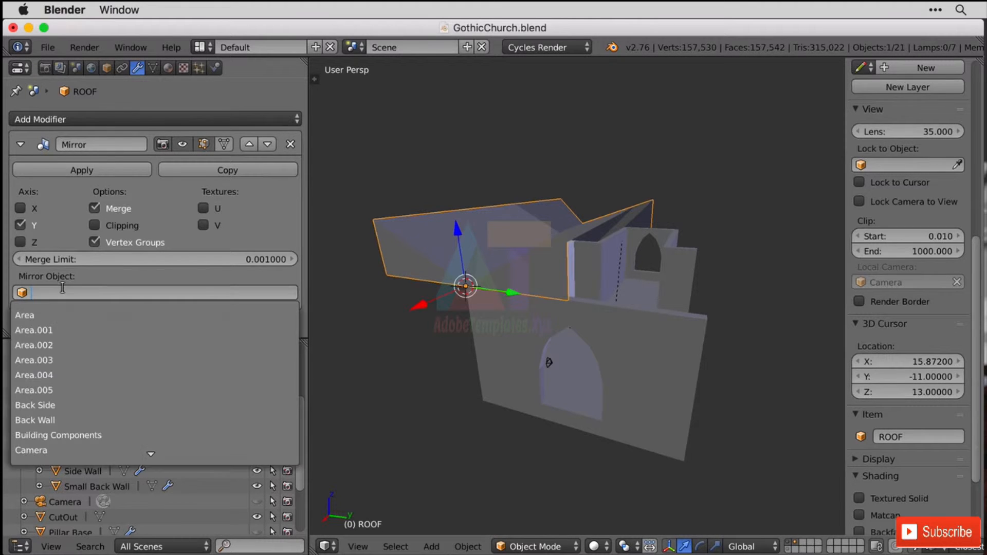
left_click(58, 435)
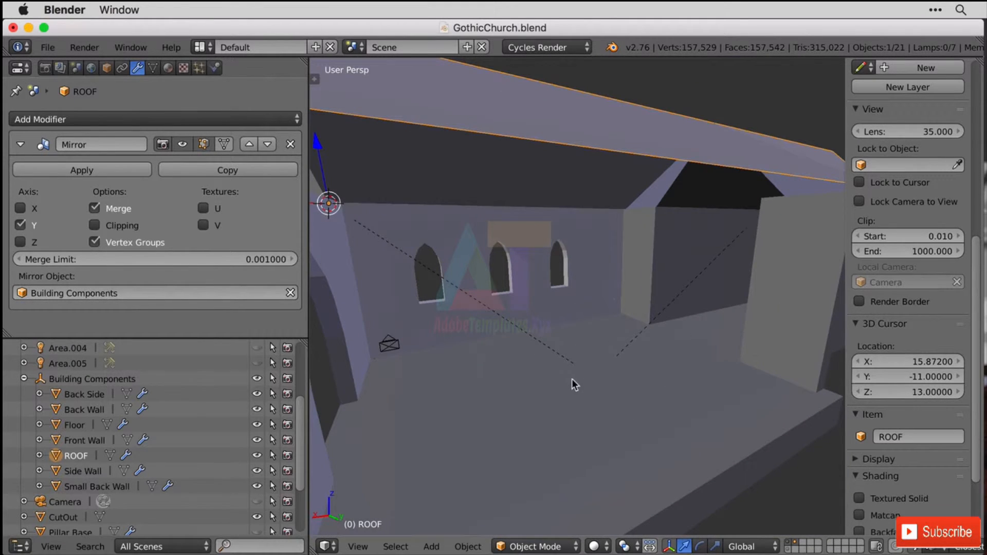
mouse_move(607, 397)
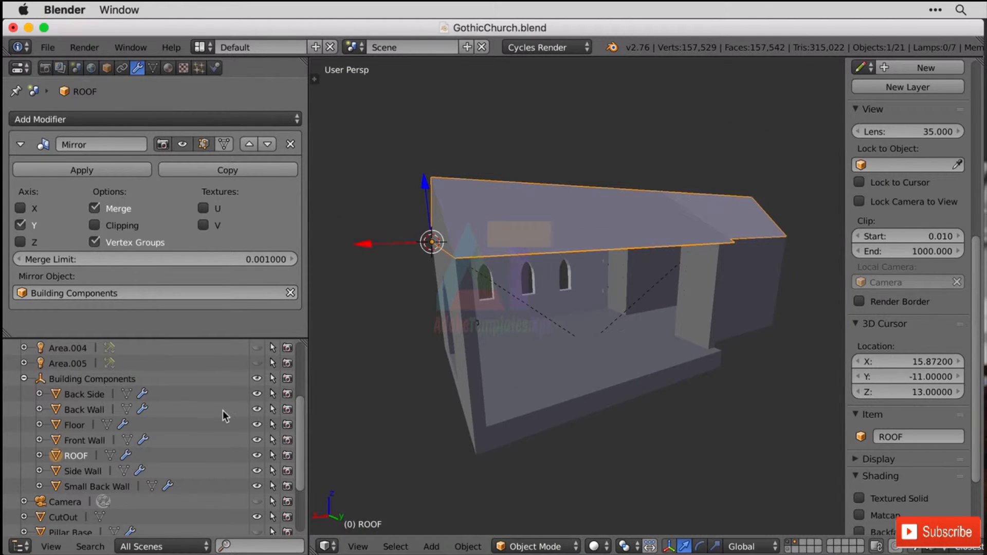
Turn off X-axis mirroring on the Side Wall's Mirror modifier
left_click(76, 471)
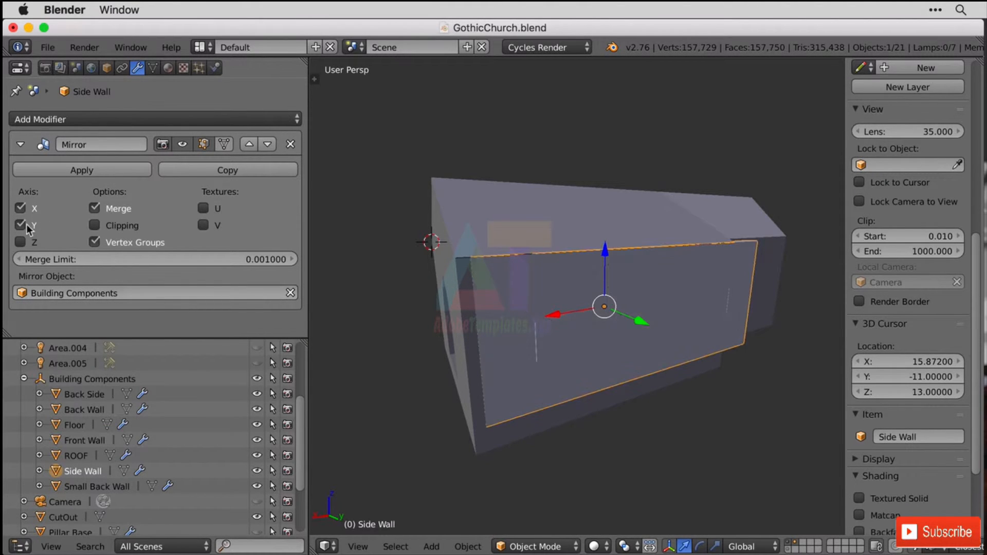
left_click(20, 208)
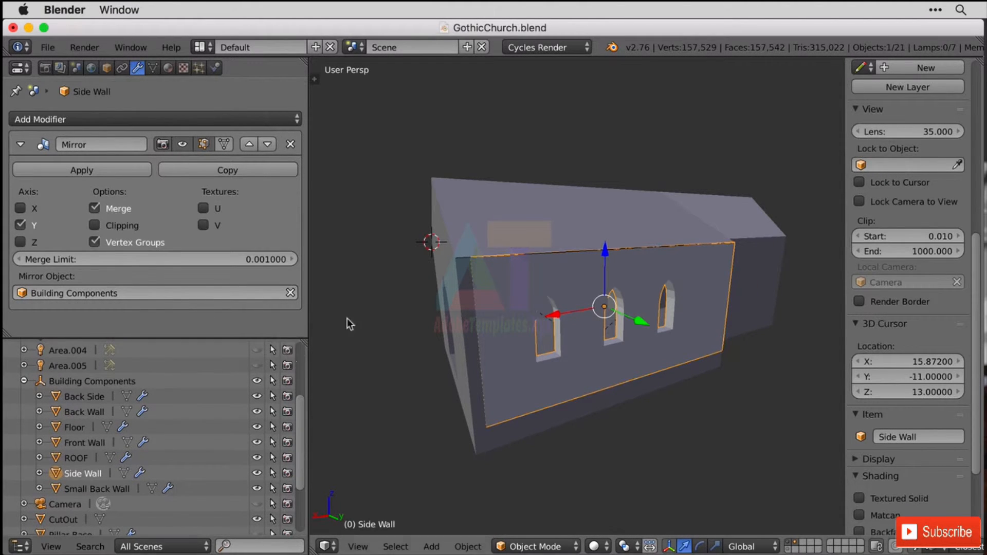
Render a preview image of the church interior with F12
key("F12")
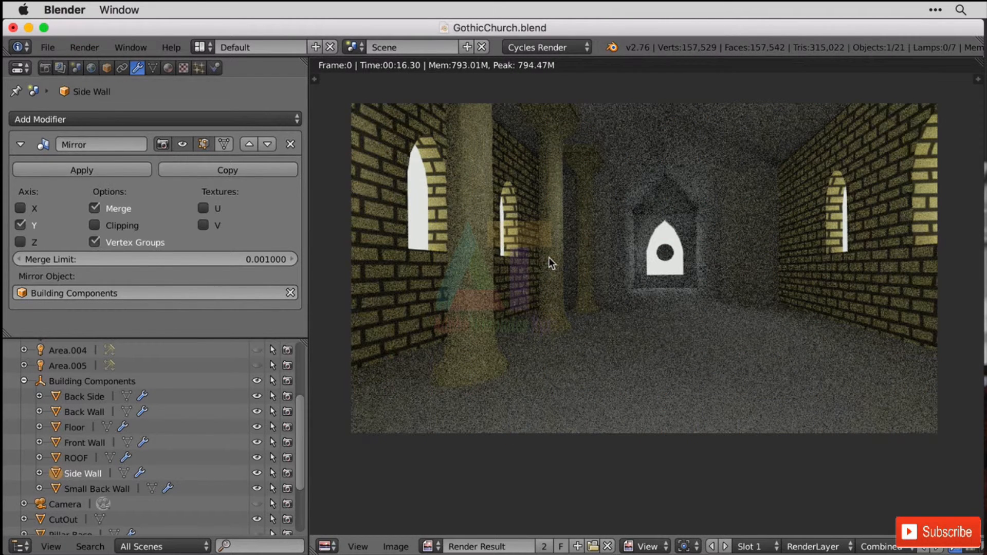
mouse_move(632, 346)
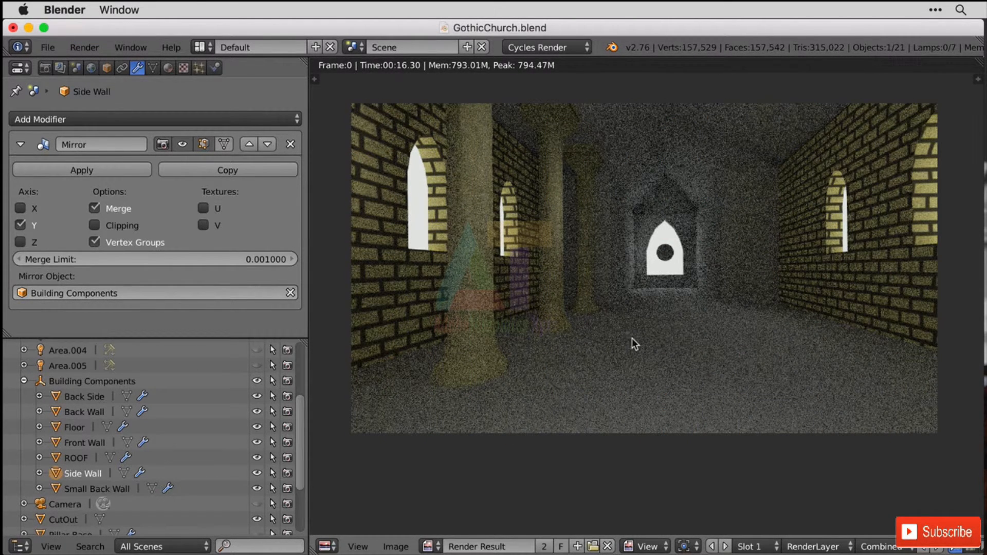
mouse_move(716, 400)
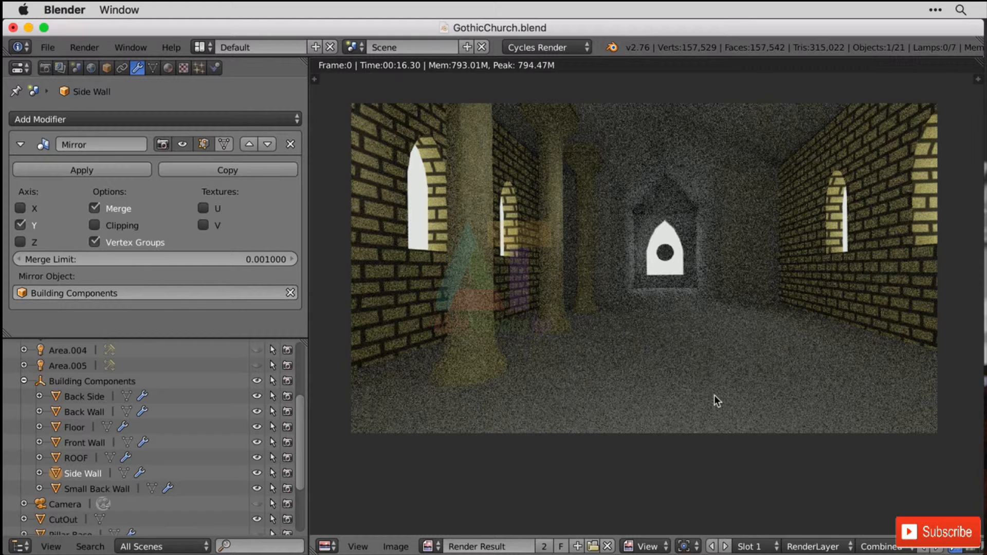
mouse_move(759, 291)
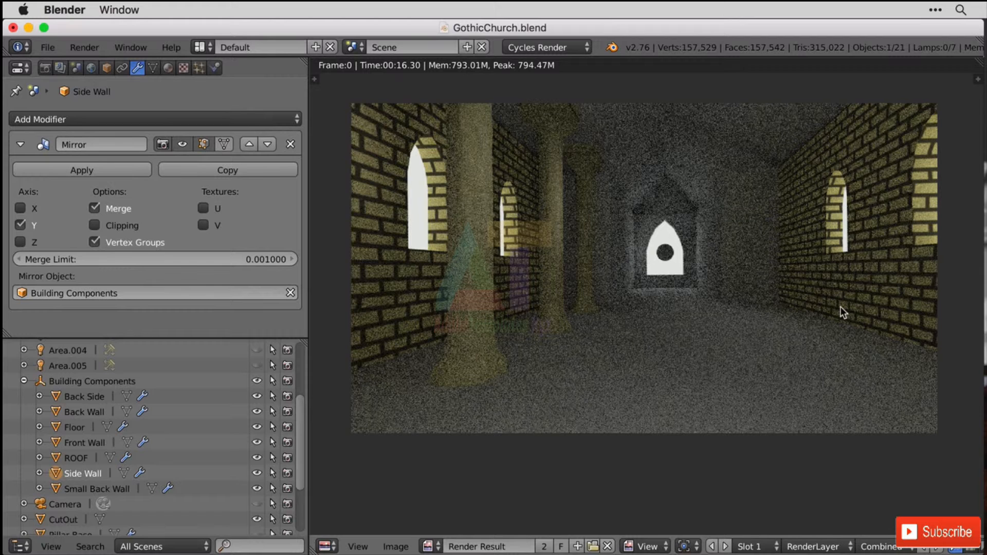
mouse_move(453, 348)
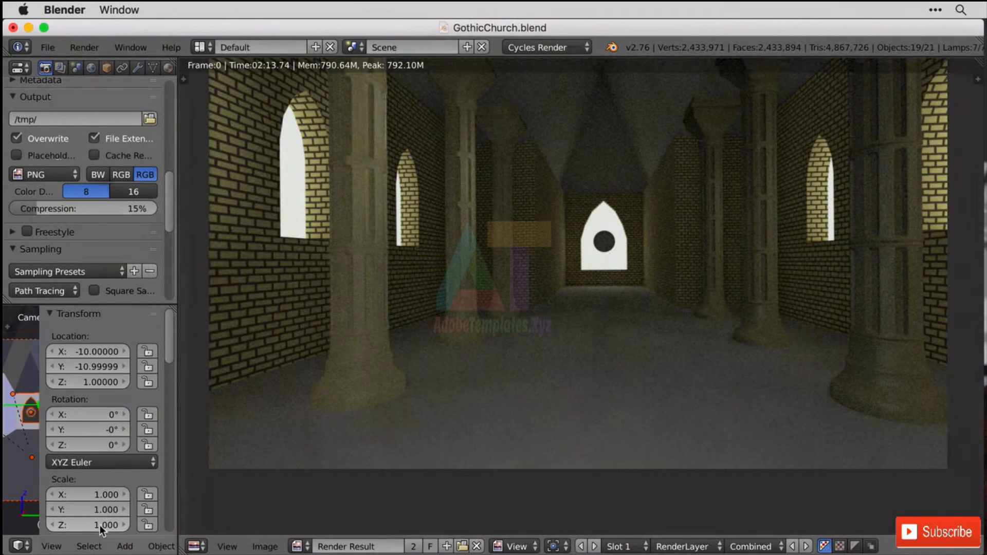
Switch the Render Result areas back to the 3D camera view
left_click(9, 546)
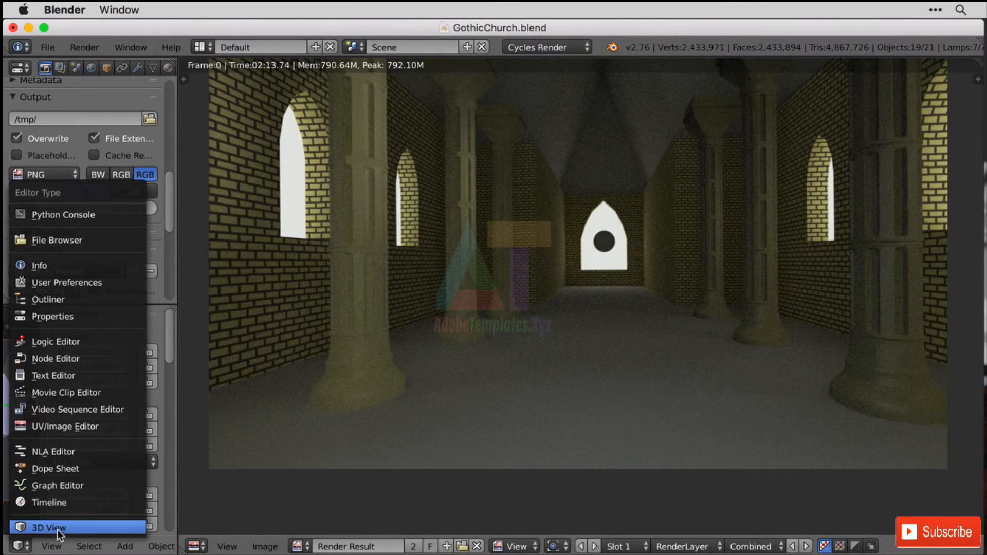
left_click(39, 527)
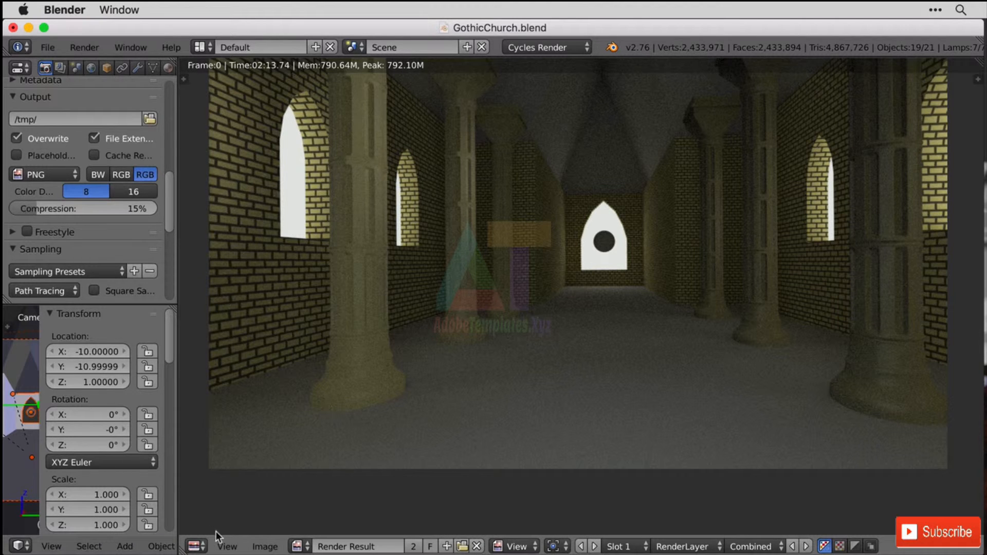
left_click(193, 545)
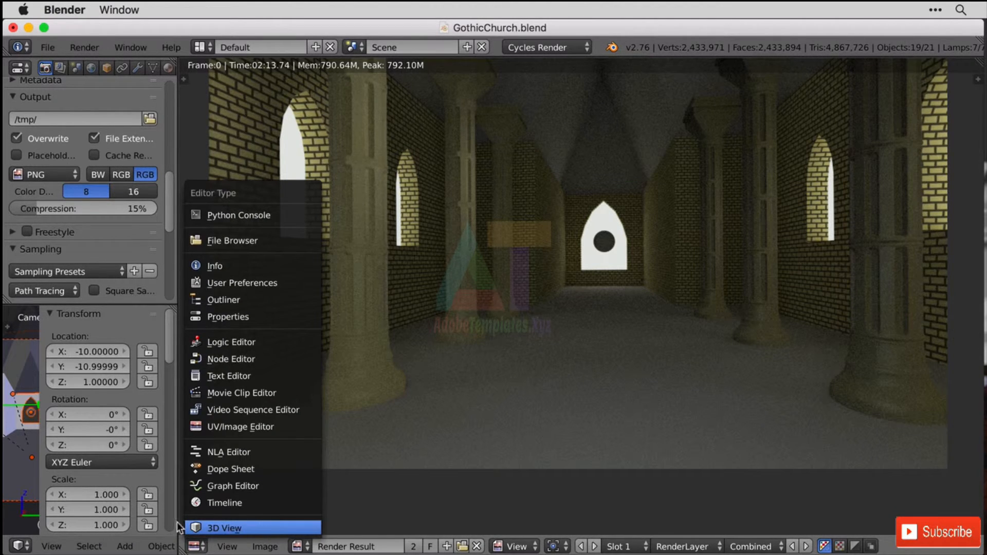
left_click(223, 528)
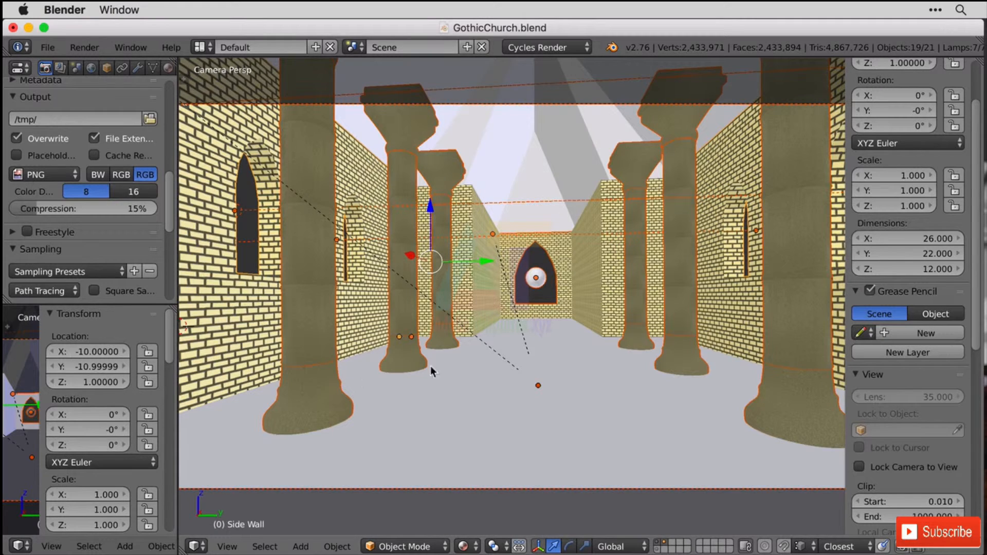
mouse_move(483, 248)
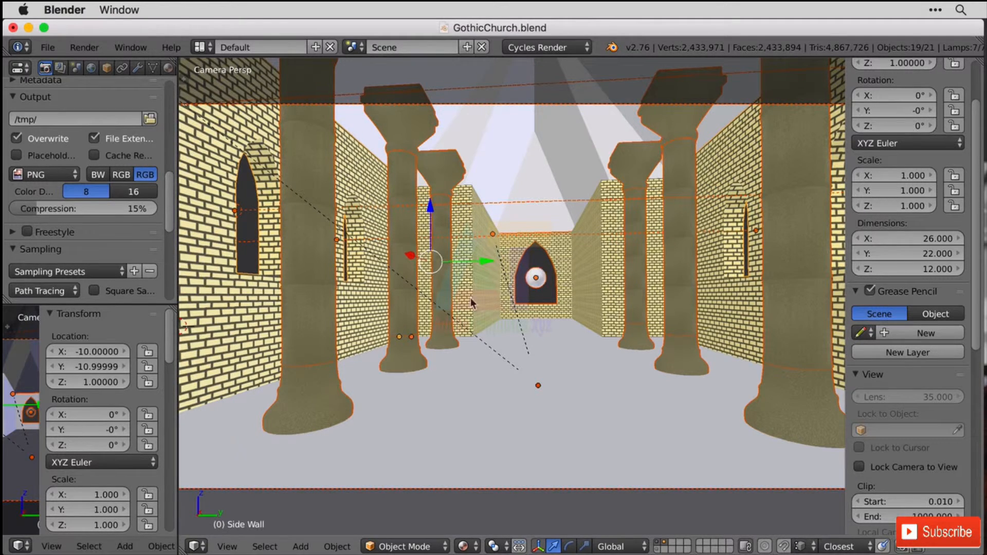
mouse_move(558, 160)
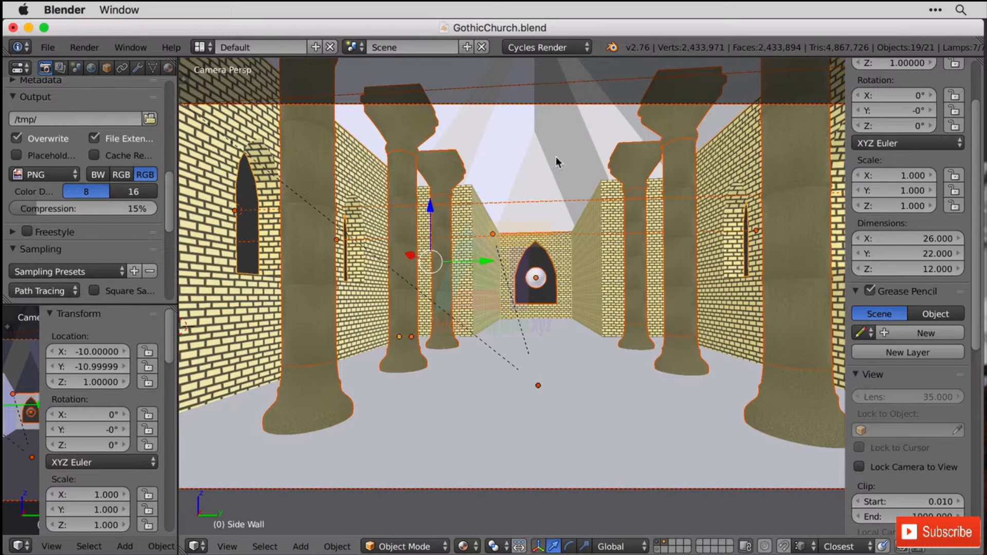
mouse_move(564, 109)
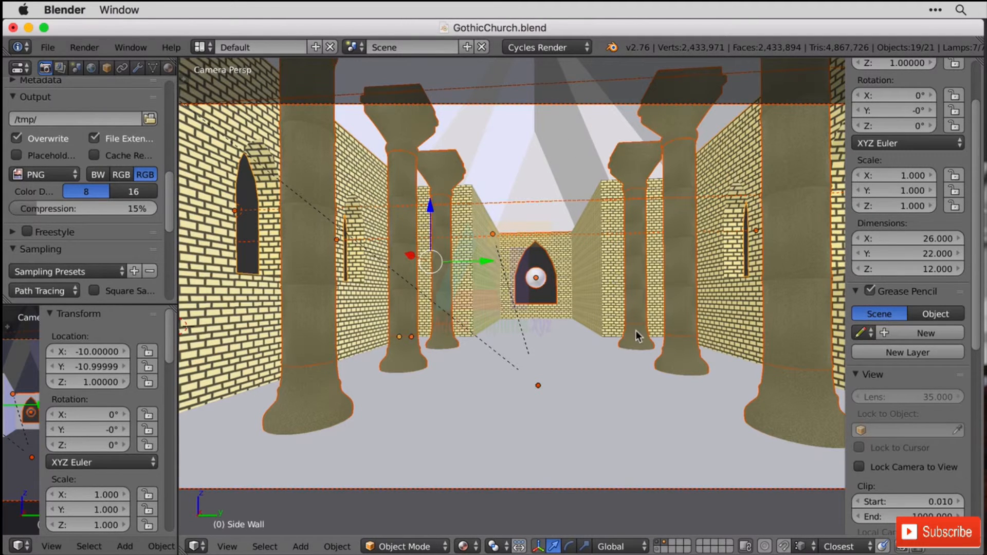
left_click_drag(638, 334, 554, 300)
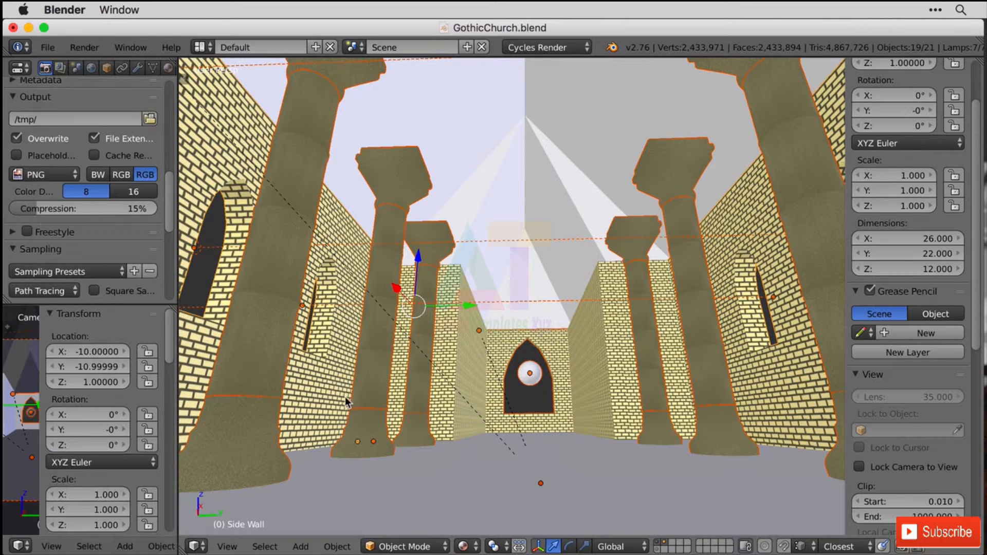
mouse_move(436, 372)
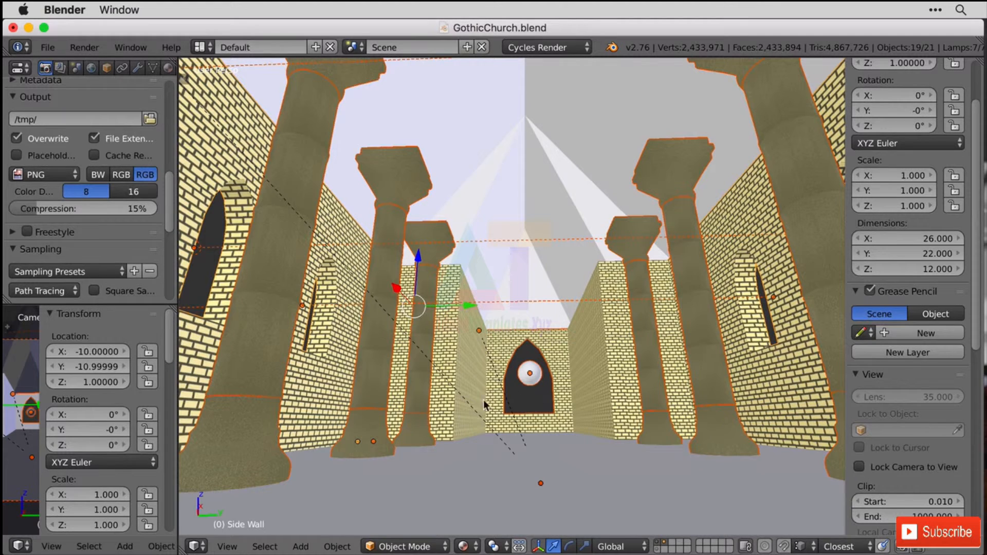
mouse_move(6, 231)
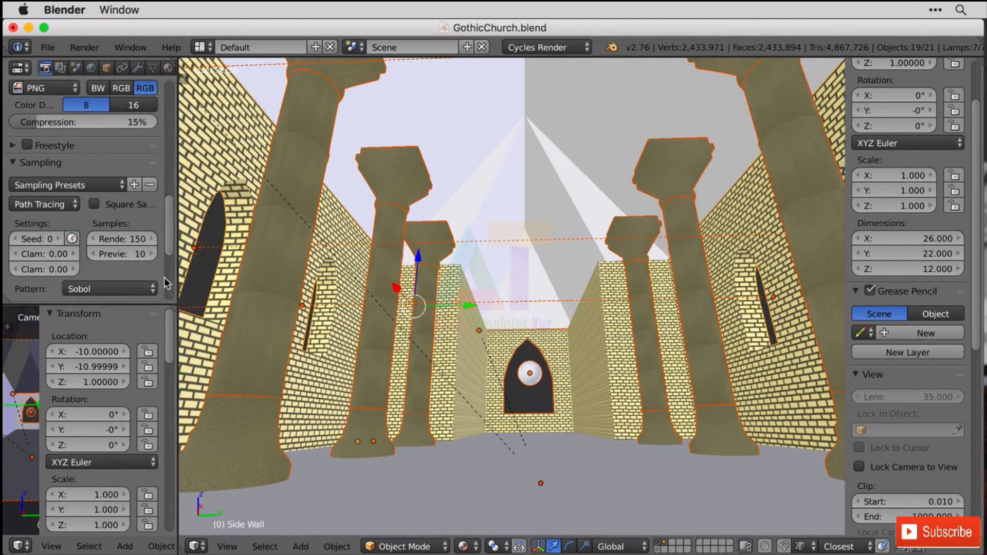
mouse_move(537, 422)
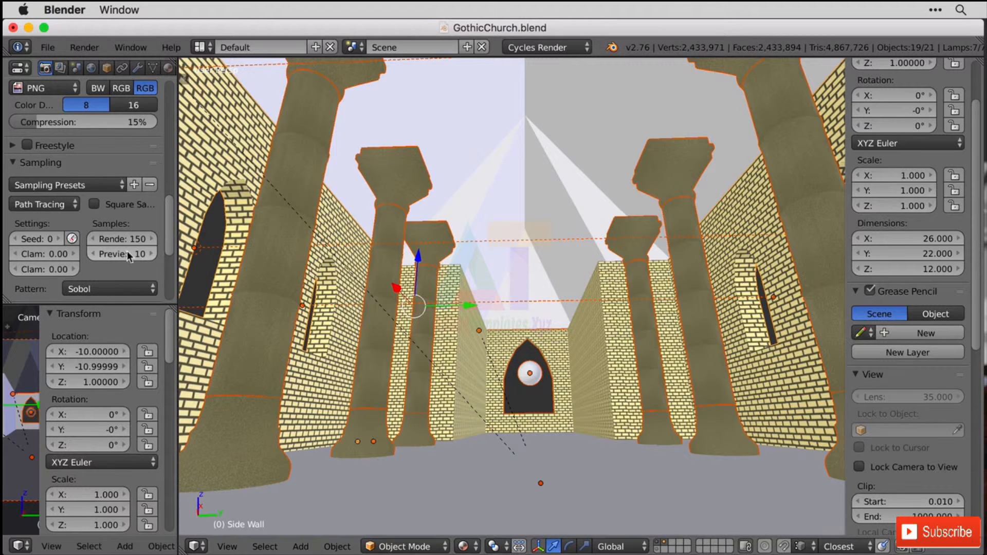
mouse_move(144, 239)
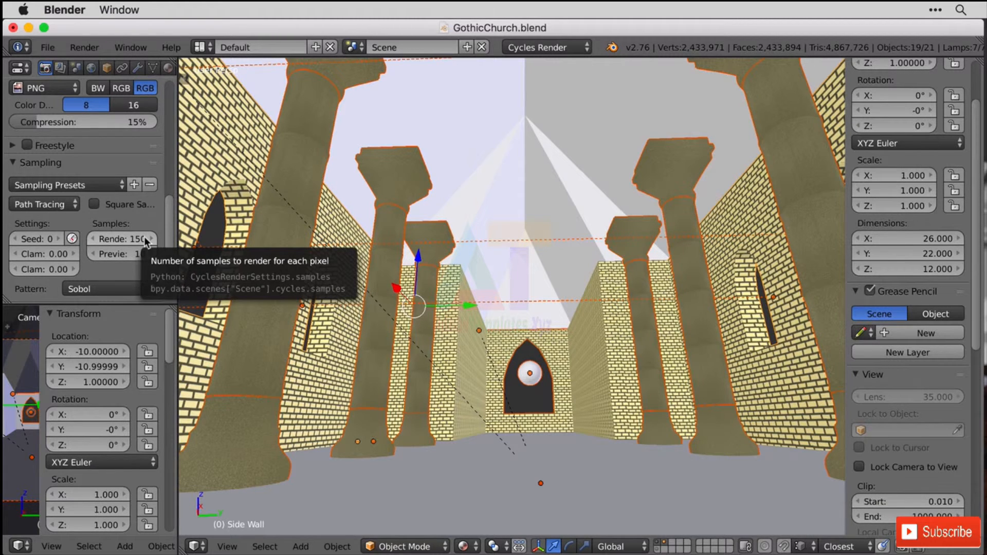
mouse_move(639, 405)
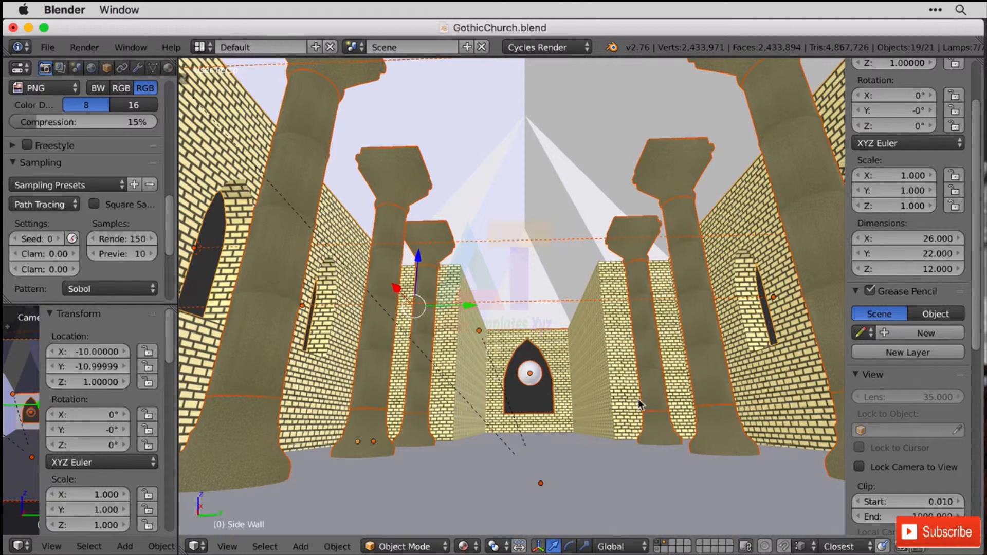
mouse_move(583, 407)
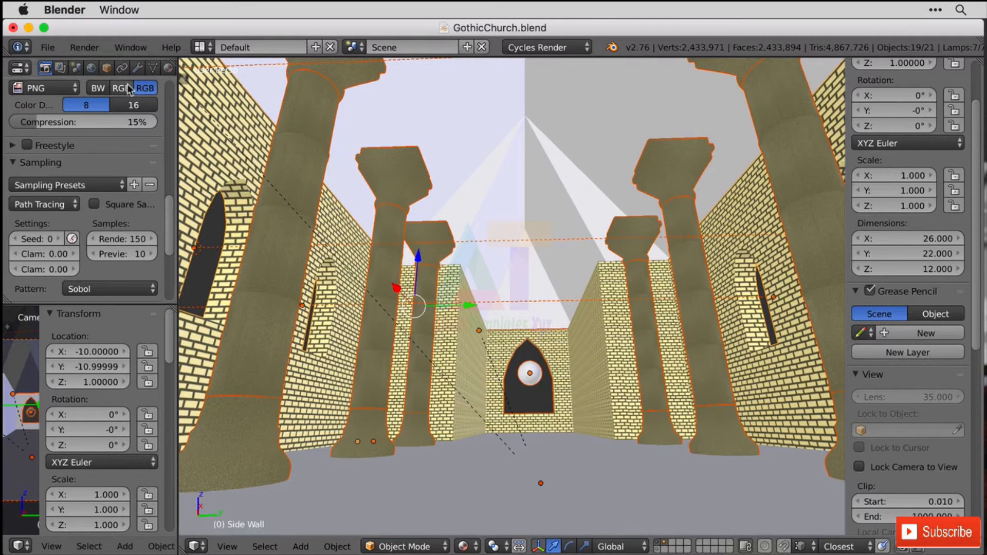
Start the final Cycles render via Render > Render Image at 150 samples
left_click(83, 47)
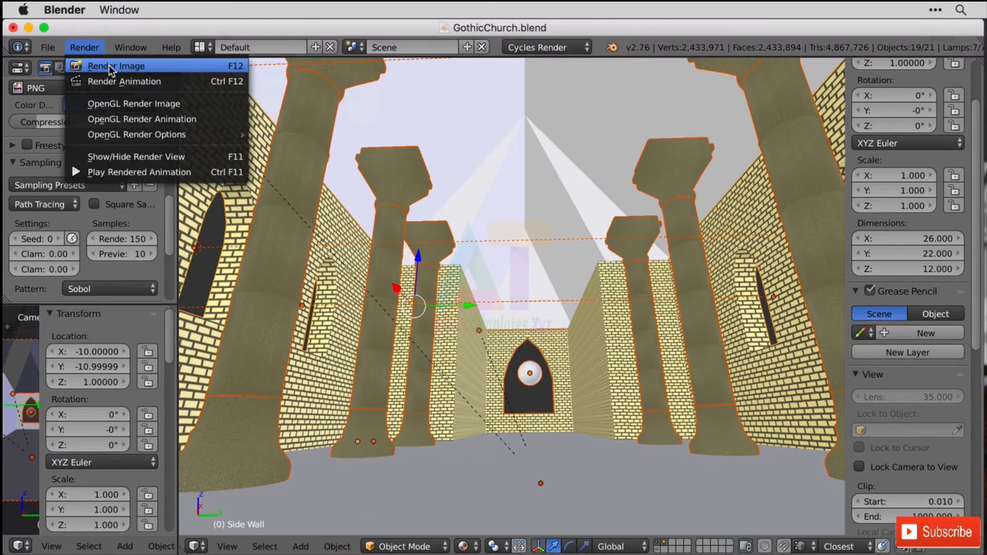
left_click(117, 65)
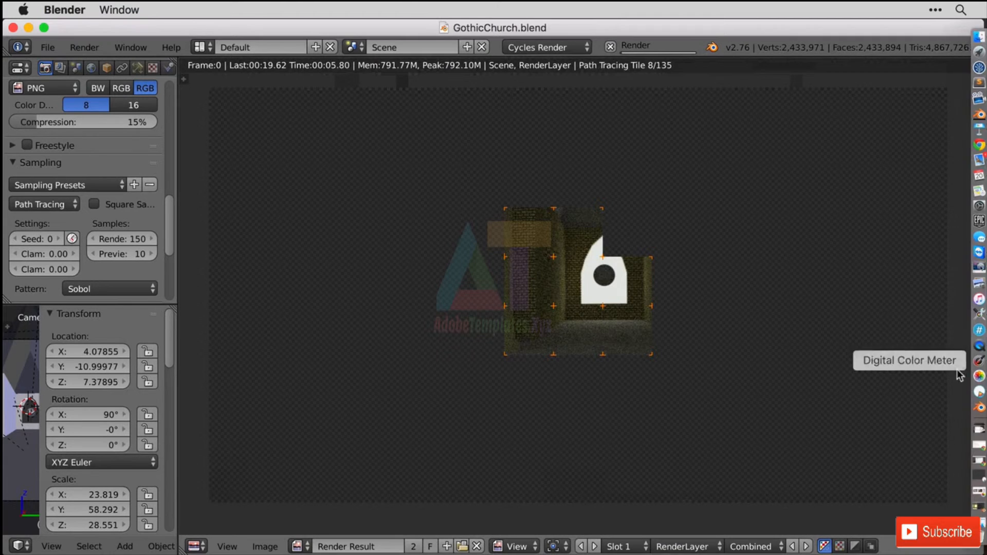